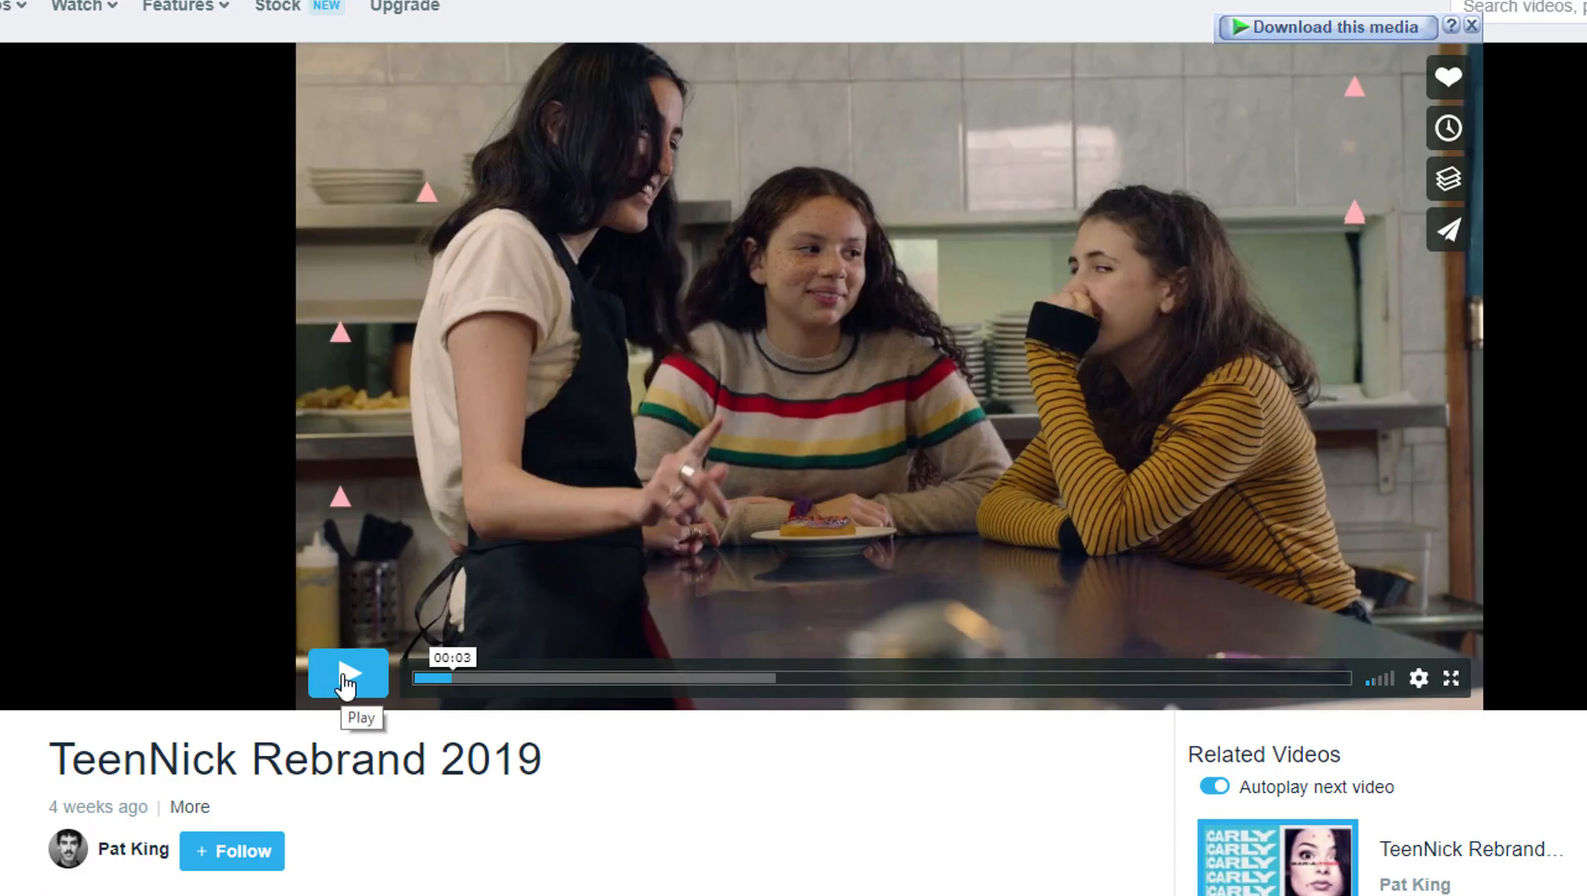
Start playback of the TeenNick Rebrand 2019 reference video in the Vimeo player
left_click(347, 674)
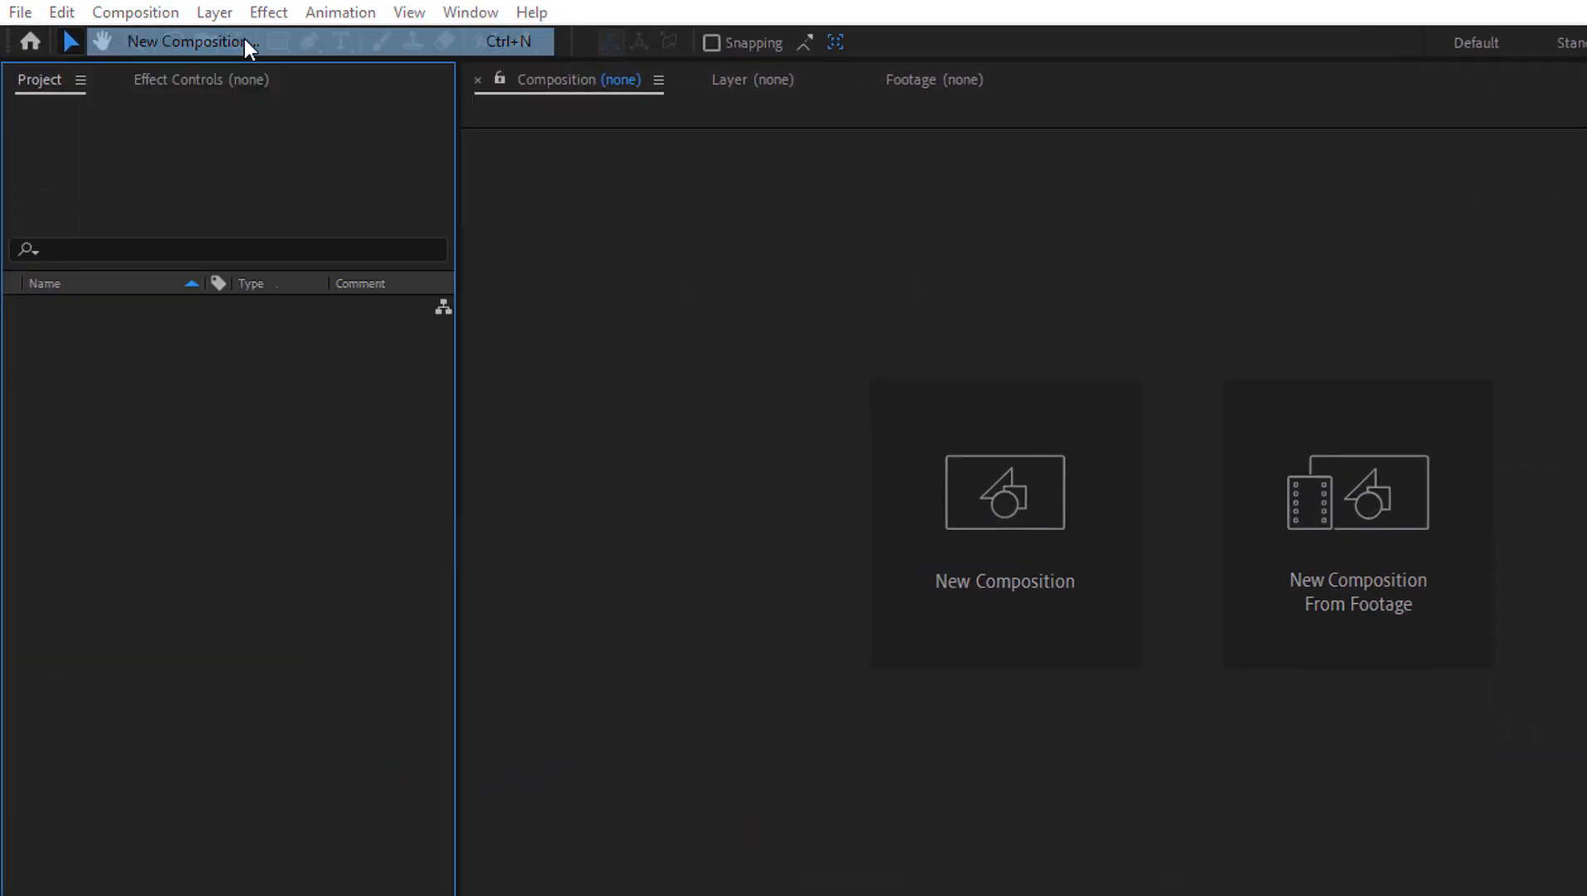
Create a new 1920×1080, 25 fps composition Comp 1 with default settings
left_click(1005, 523)
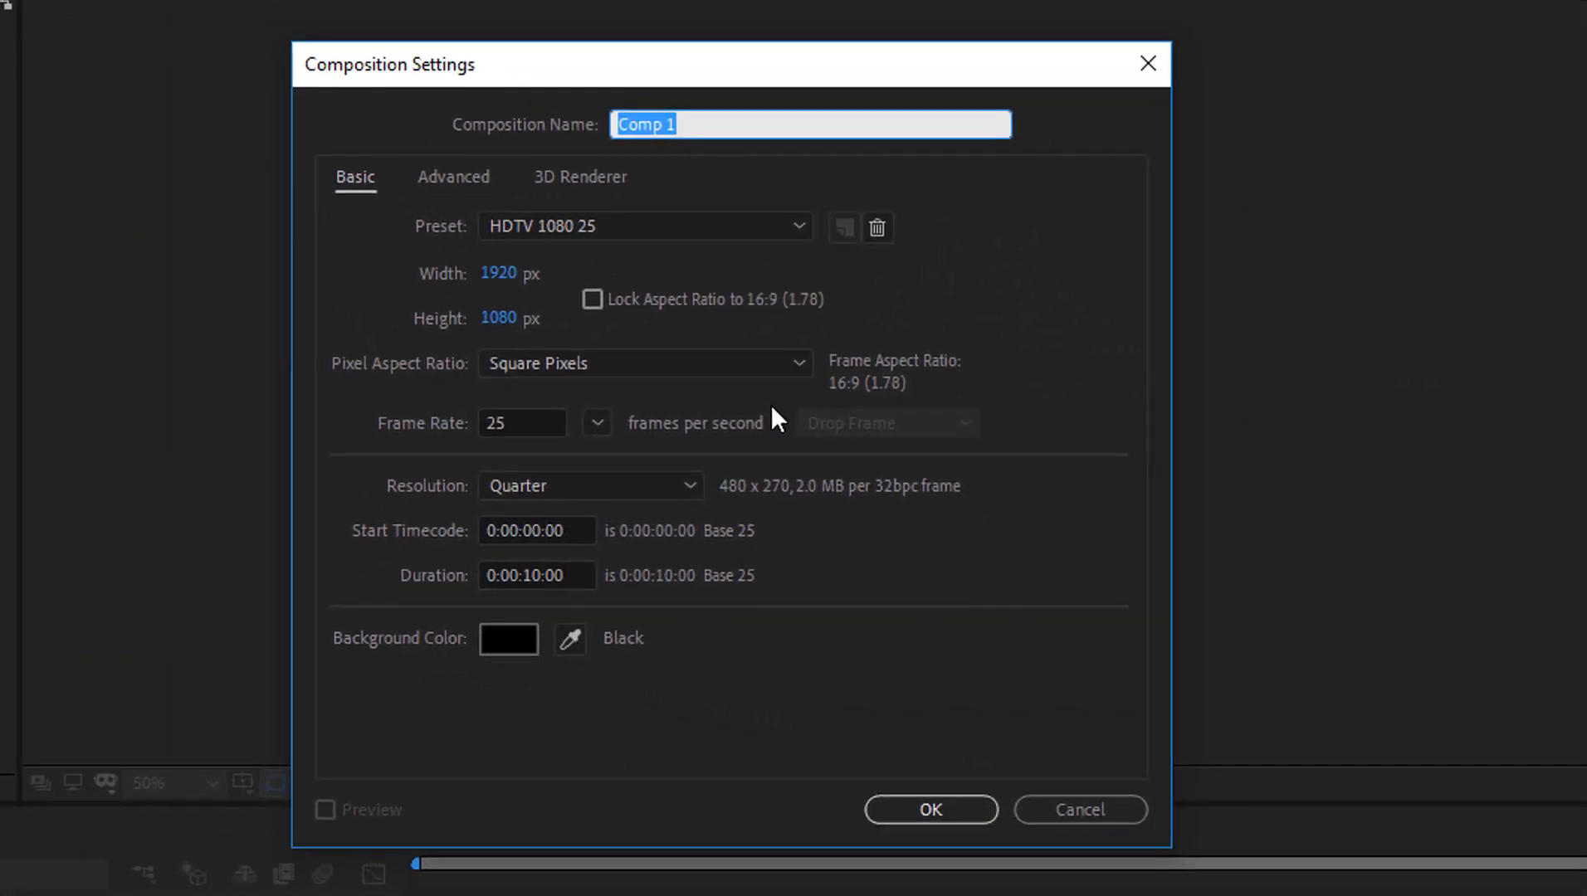
mouse_move(929, 810)
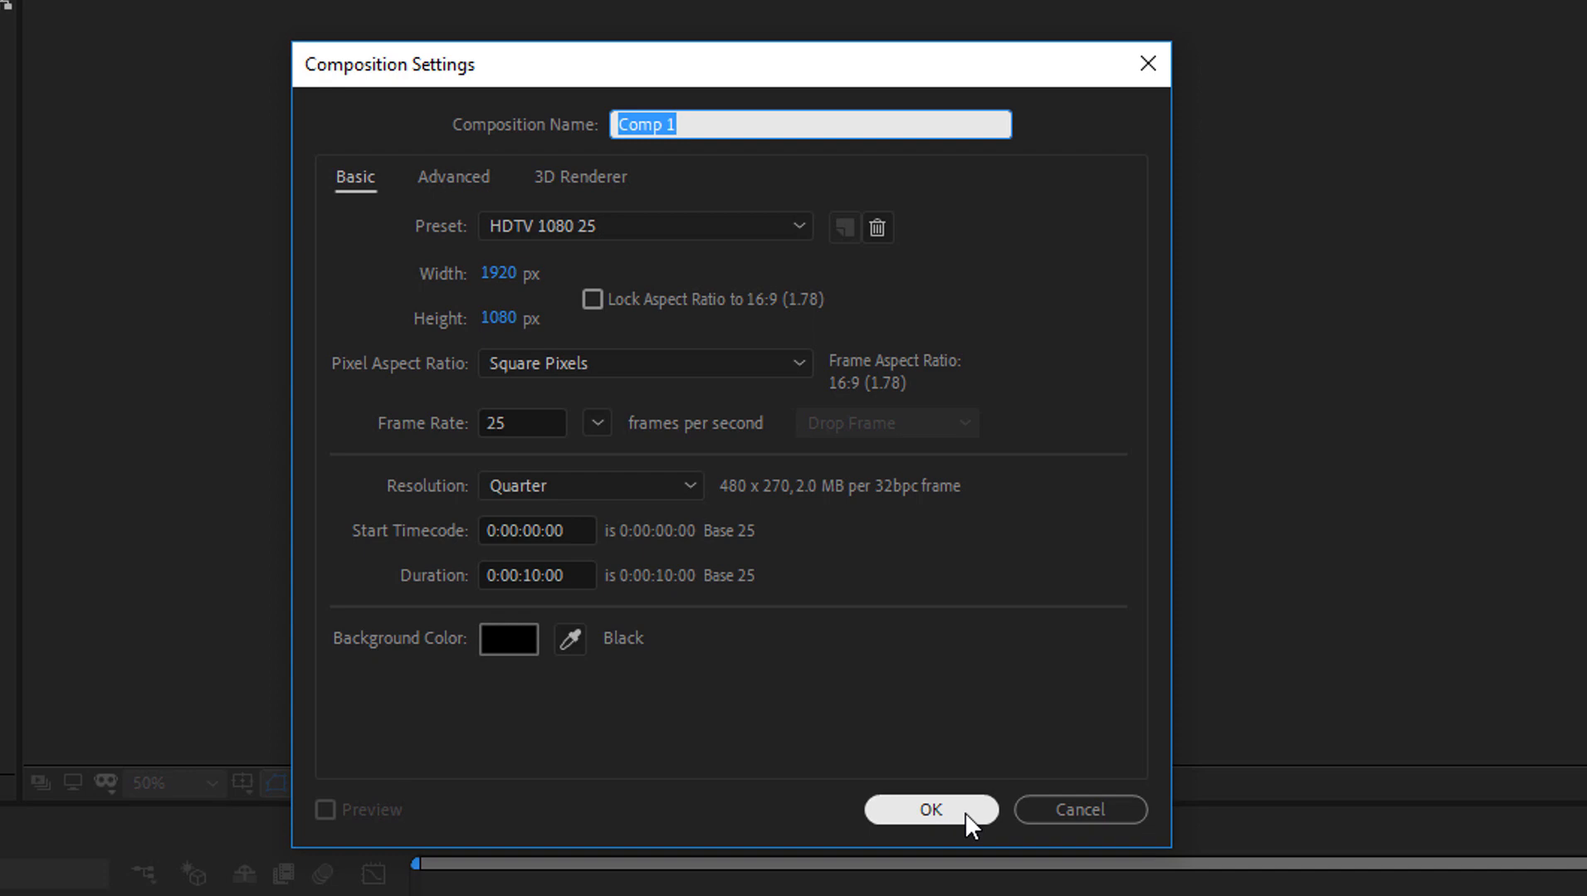
left_click(929, 810)
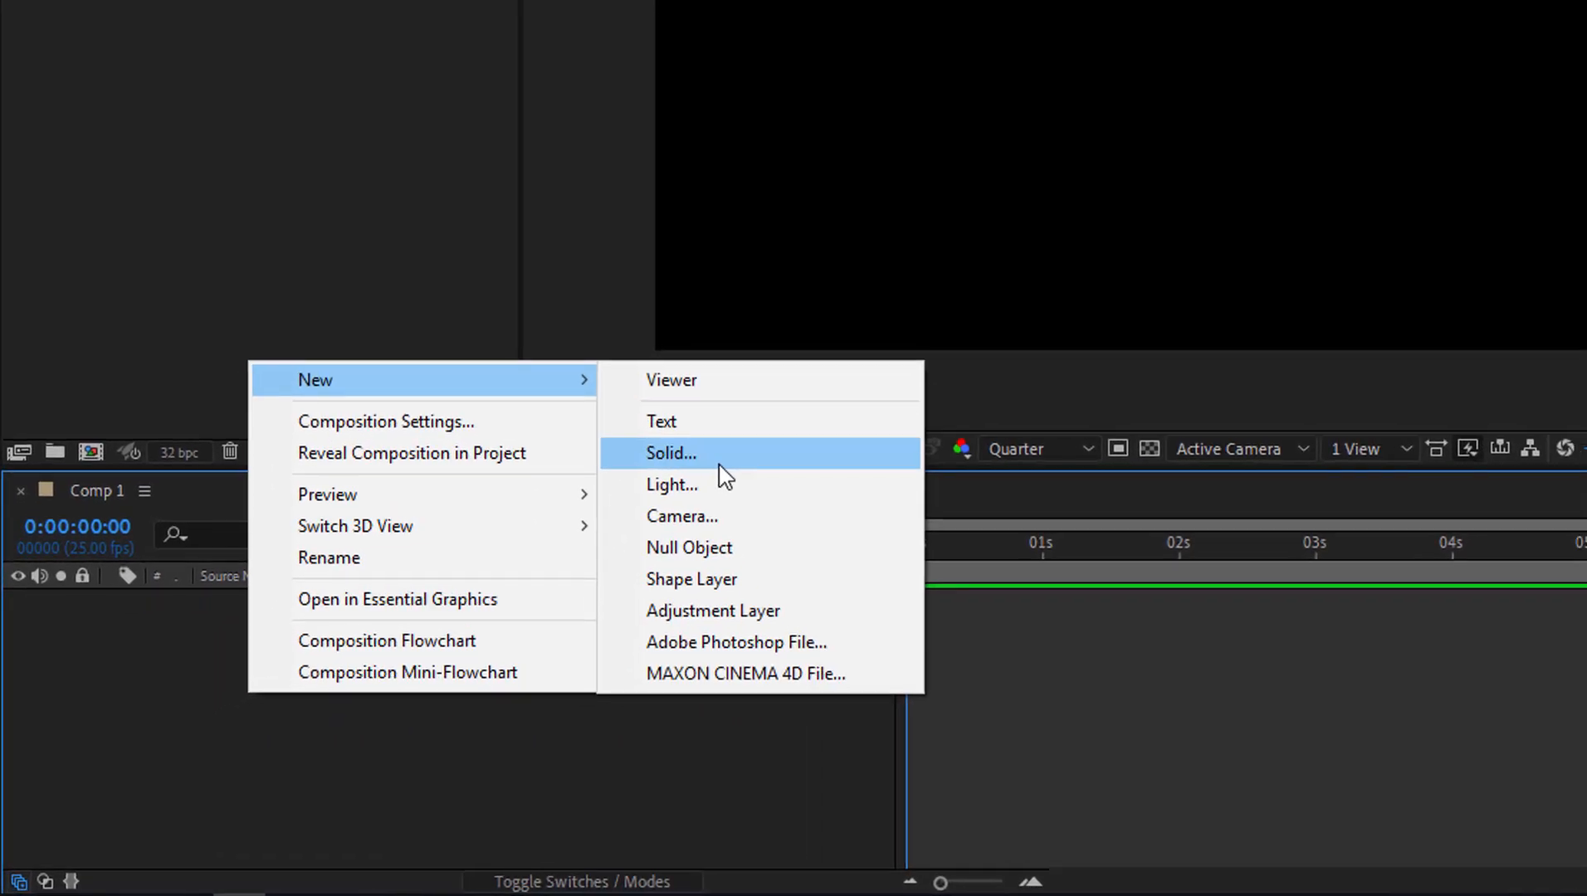
Add a full-frame Dark Blue Solid 1 layer to Comp 1
left_click(670, 453)
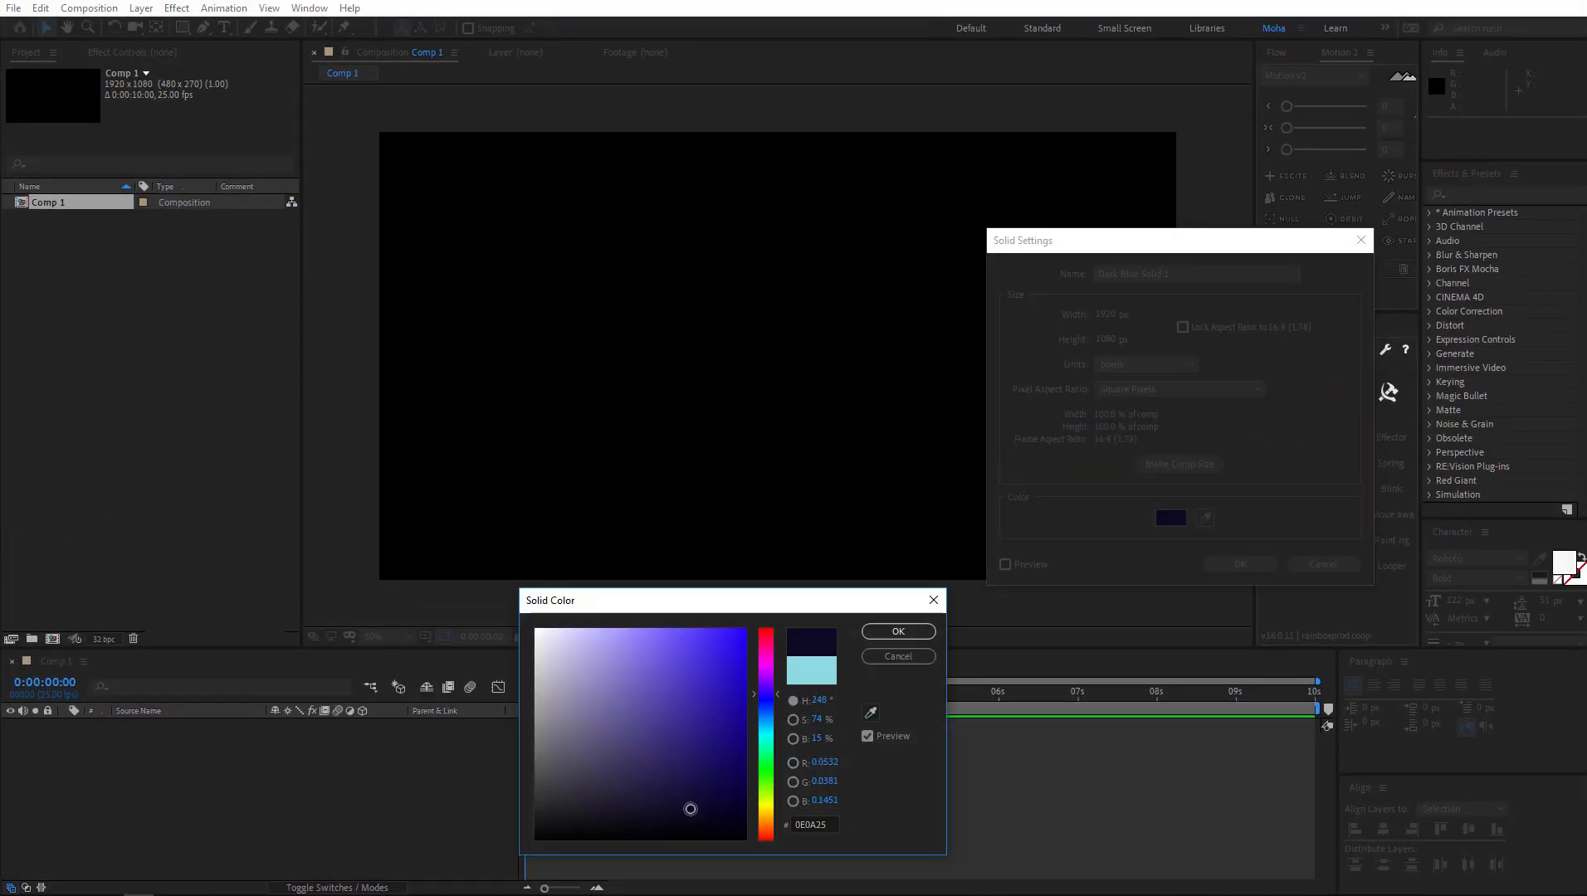
left_click(897, 631)
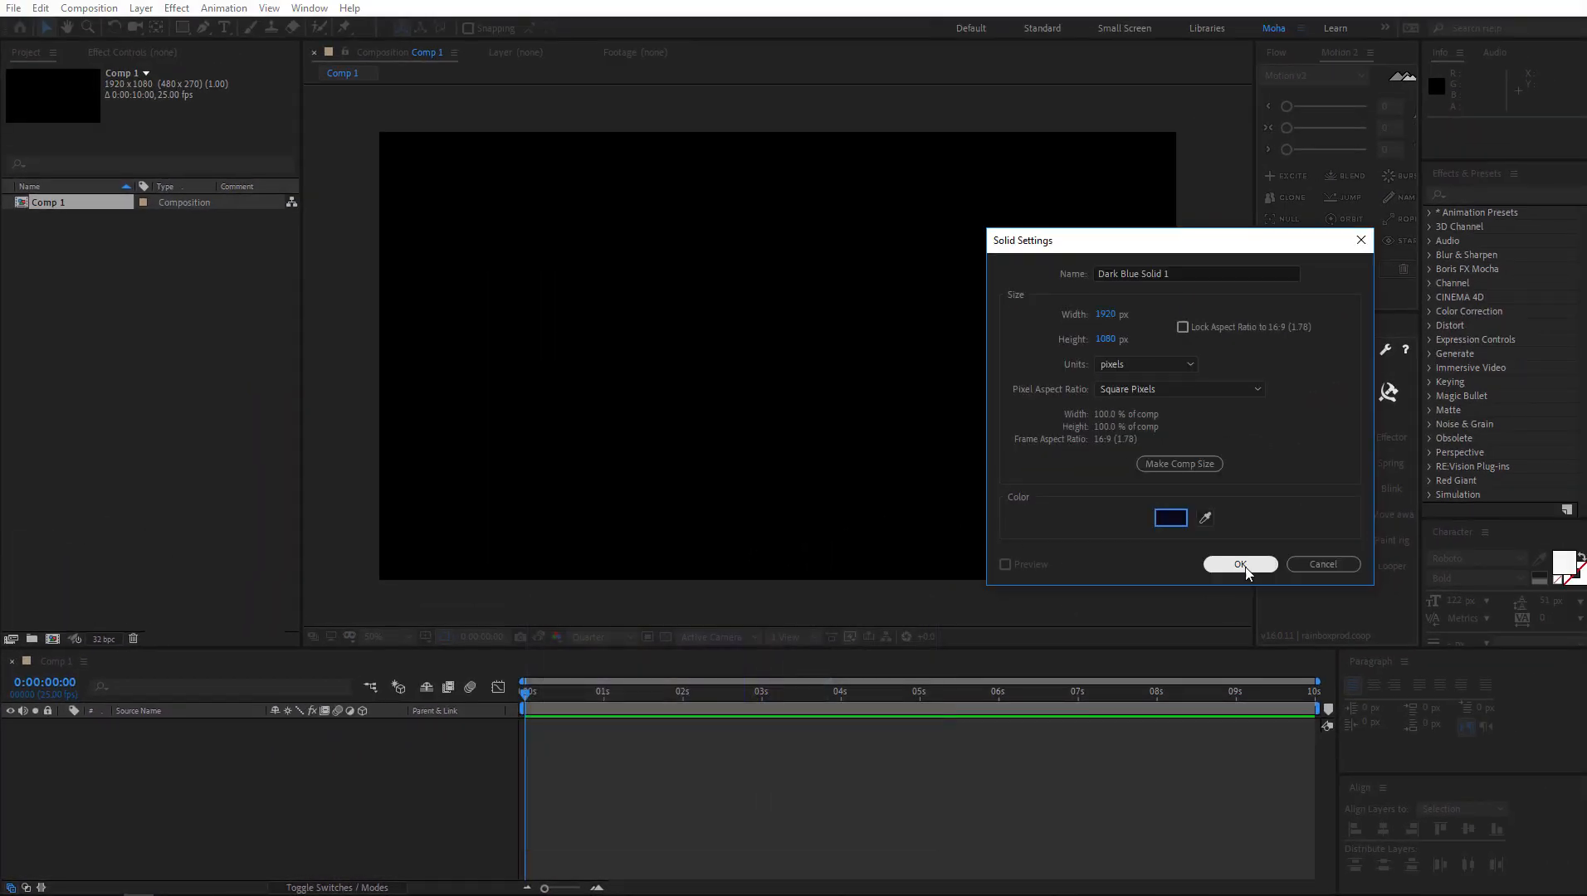
left_click(1239, 564)
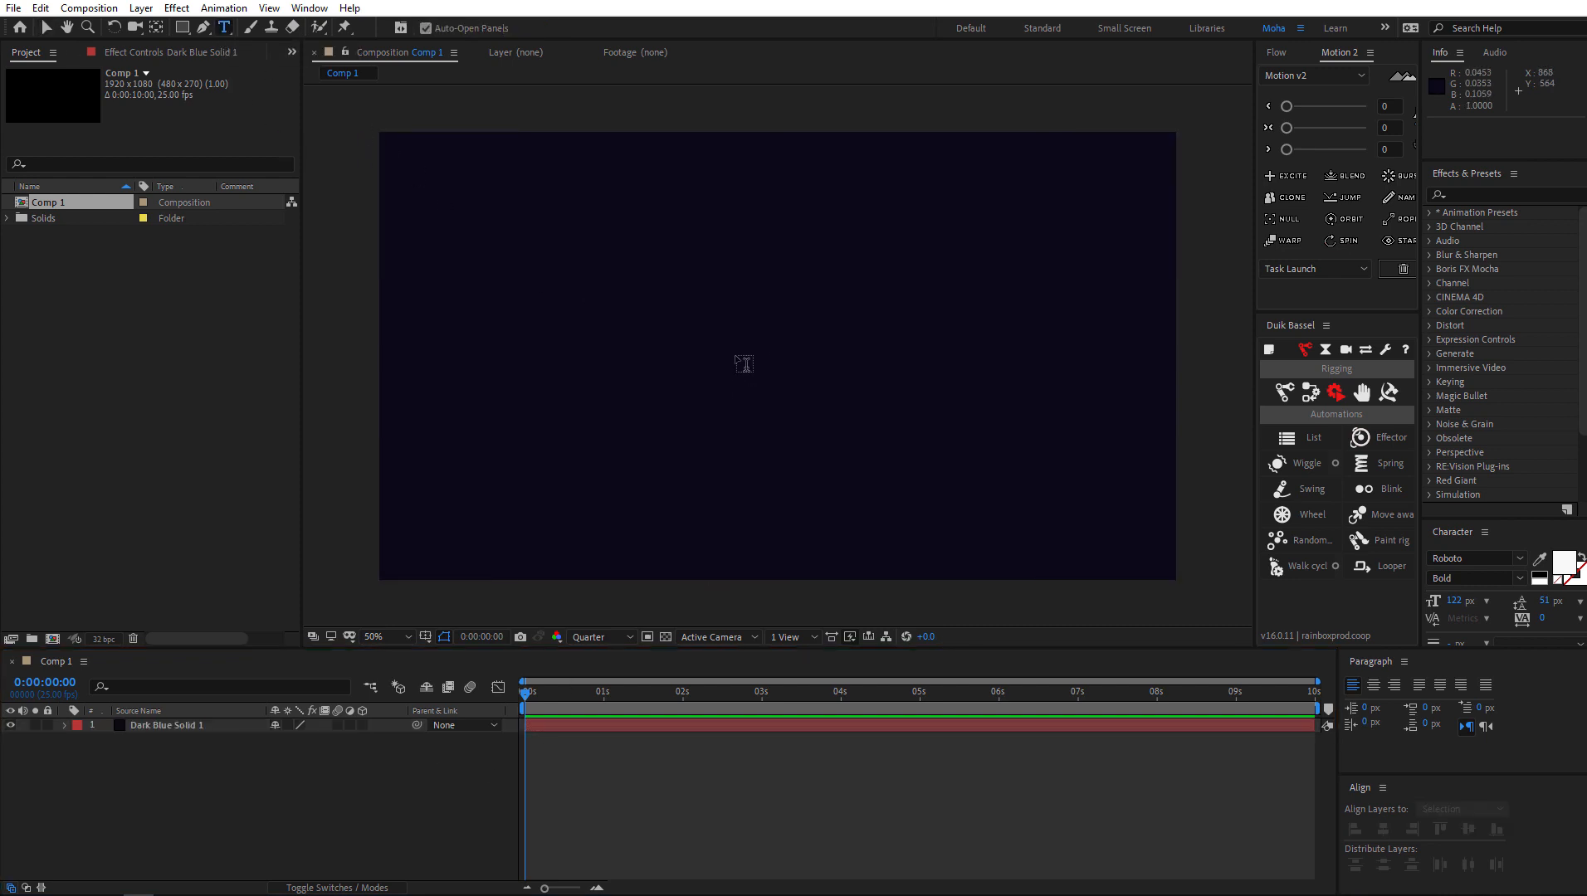
Add a bold white TEXT layer centred in the comp viewer
left_click(730, 334)
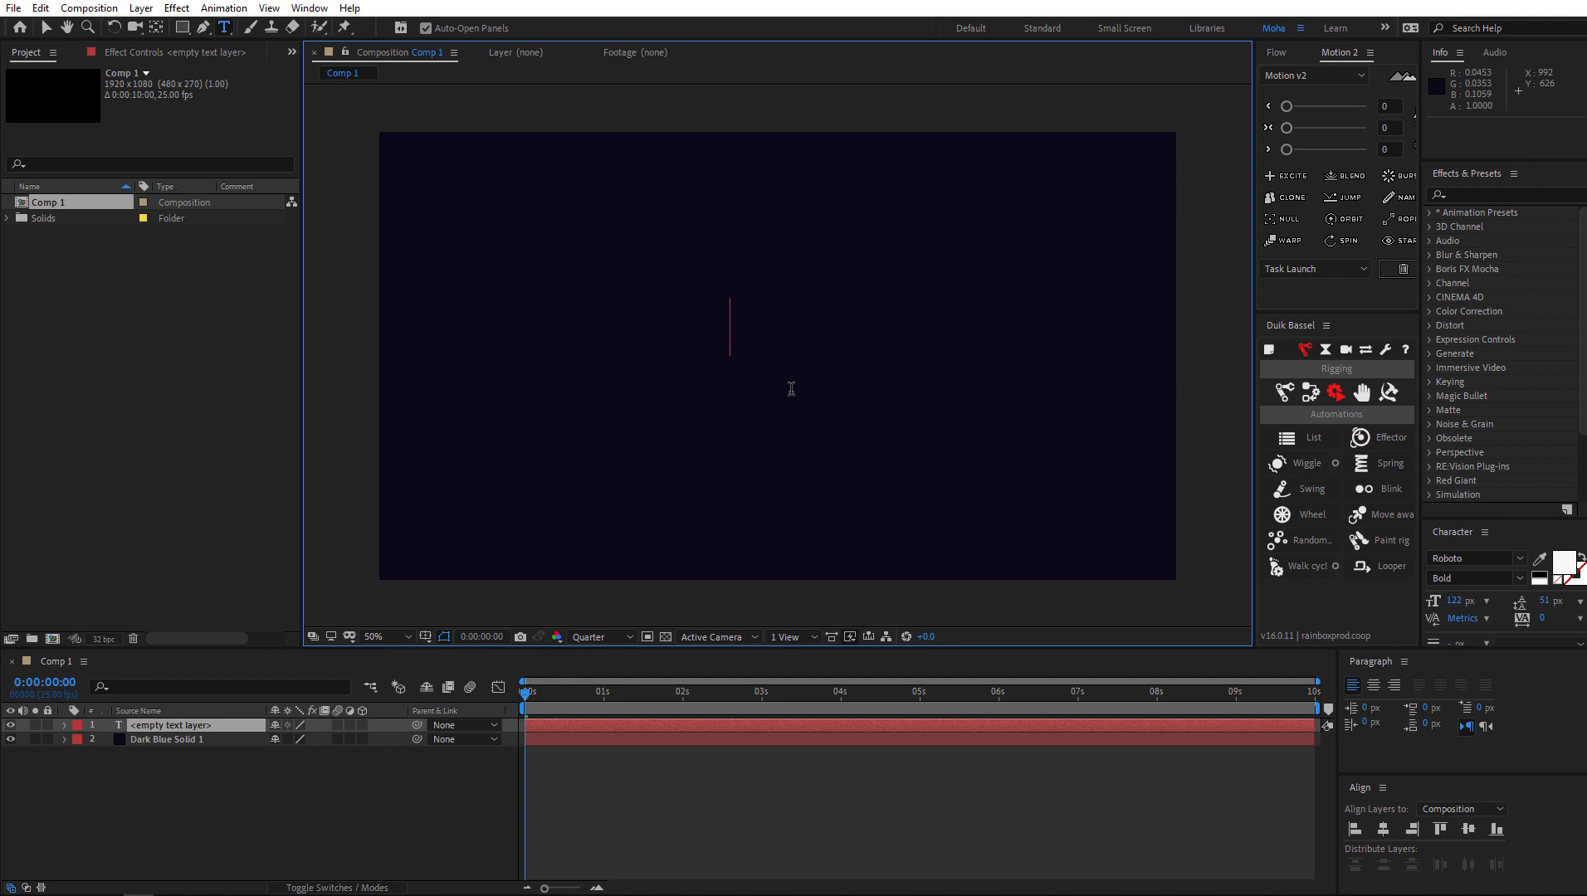
type("TEXT")
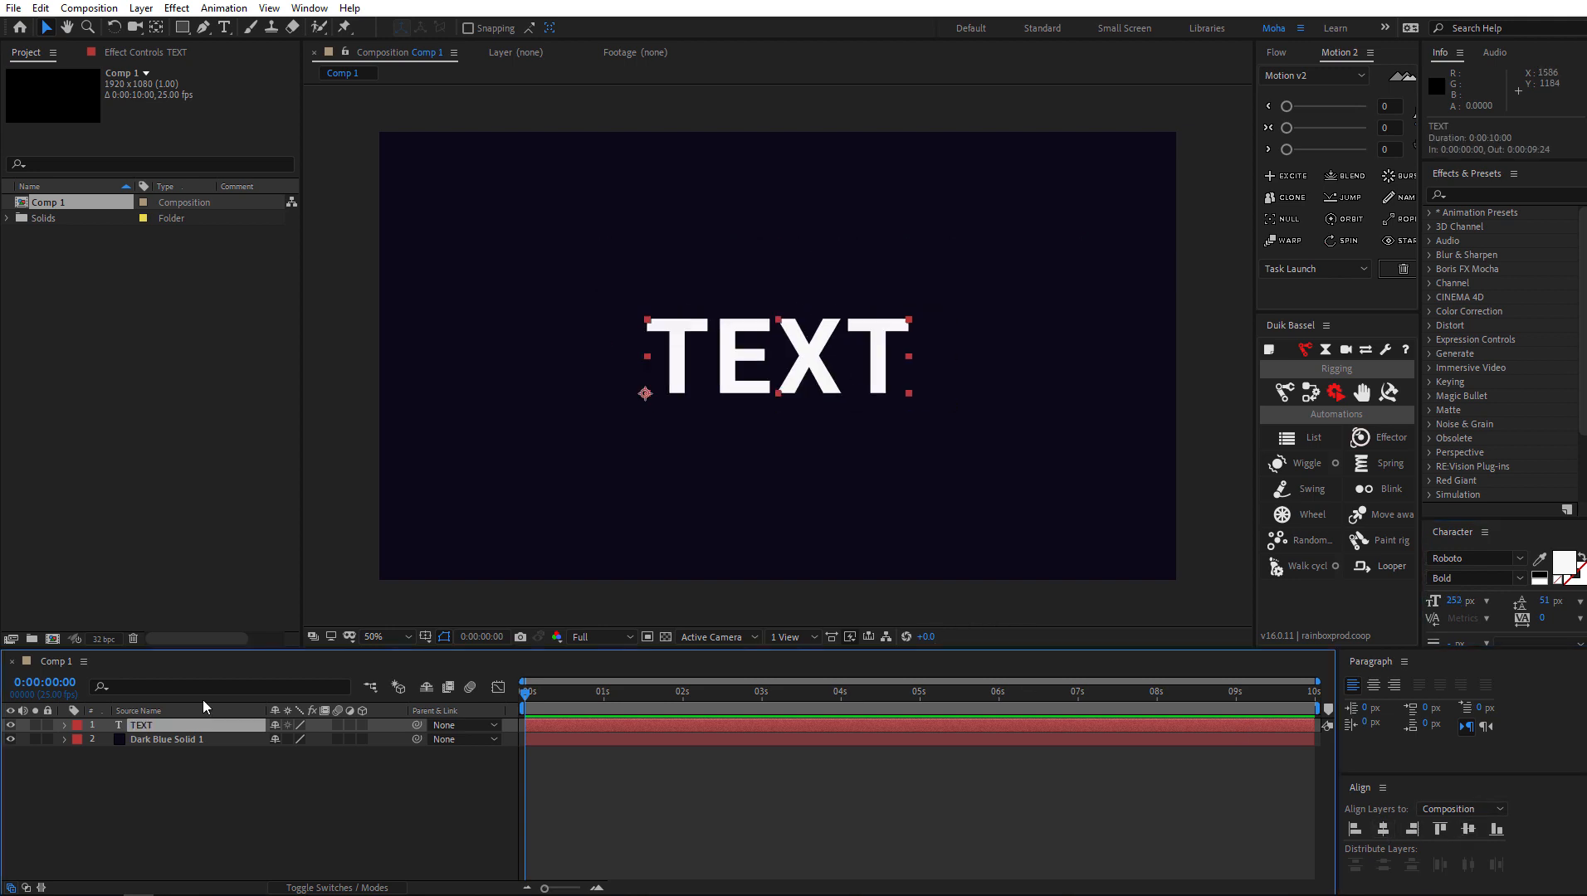
mouse_move(769, 327)
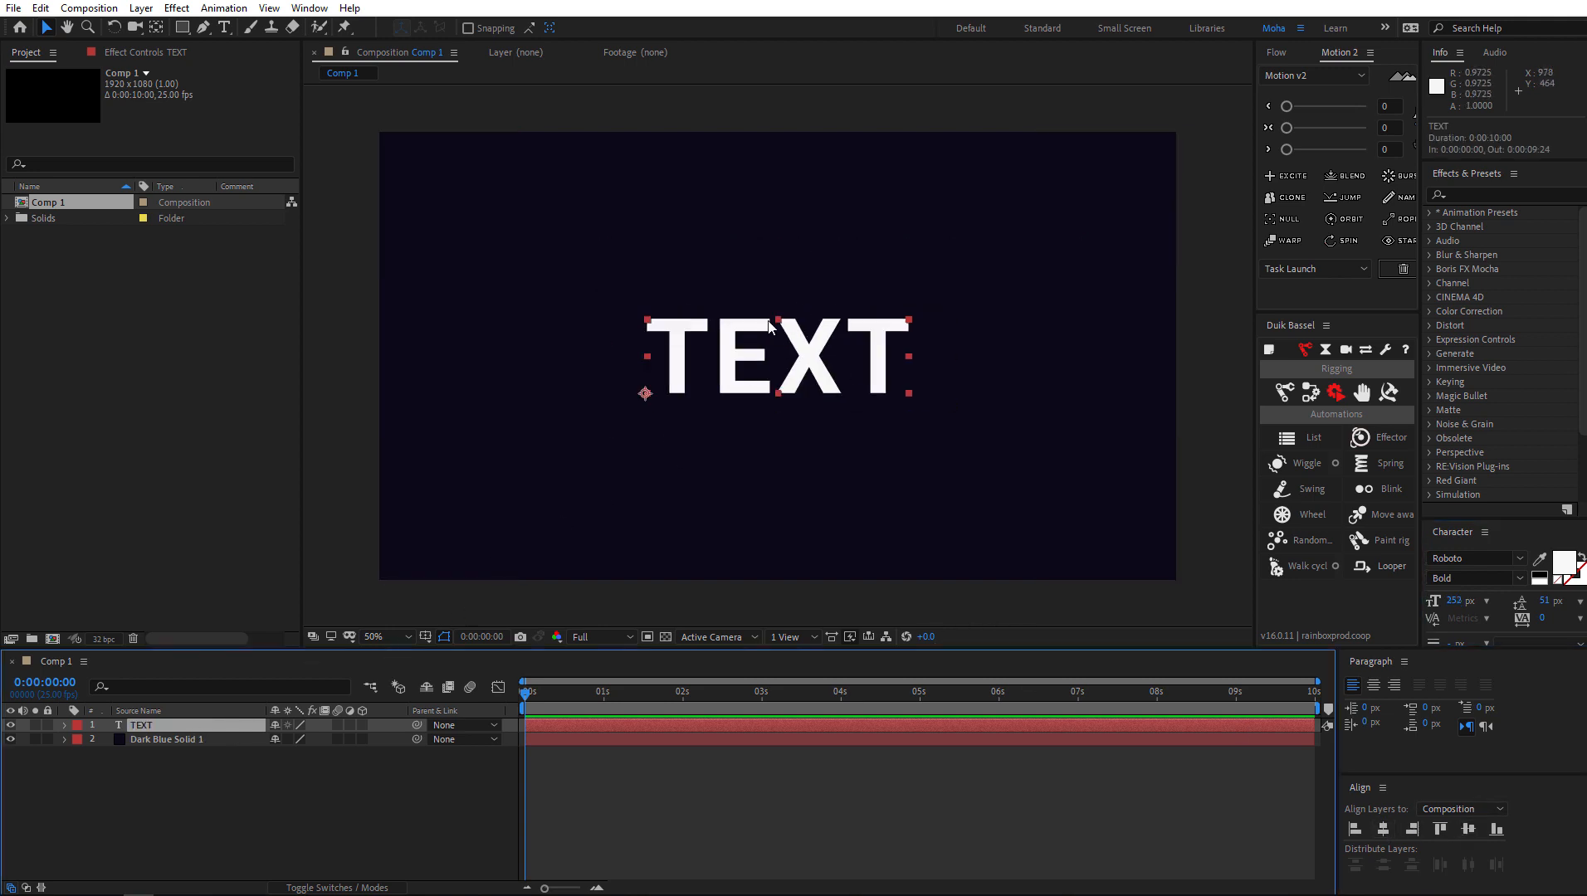
Duplicate the TEXT layer into TEXT 2 via Edit > Duplicate and reselect the original
left_click(40, 8)
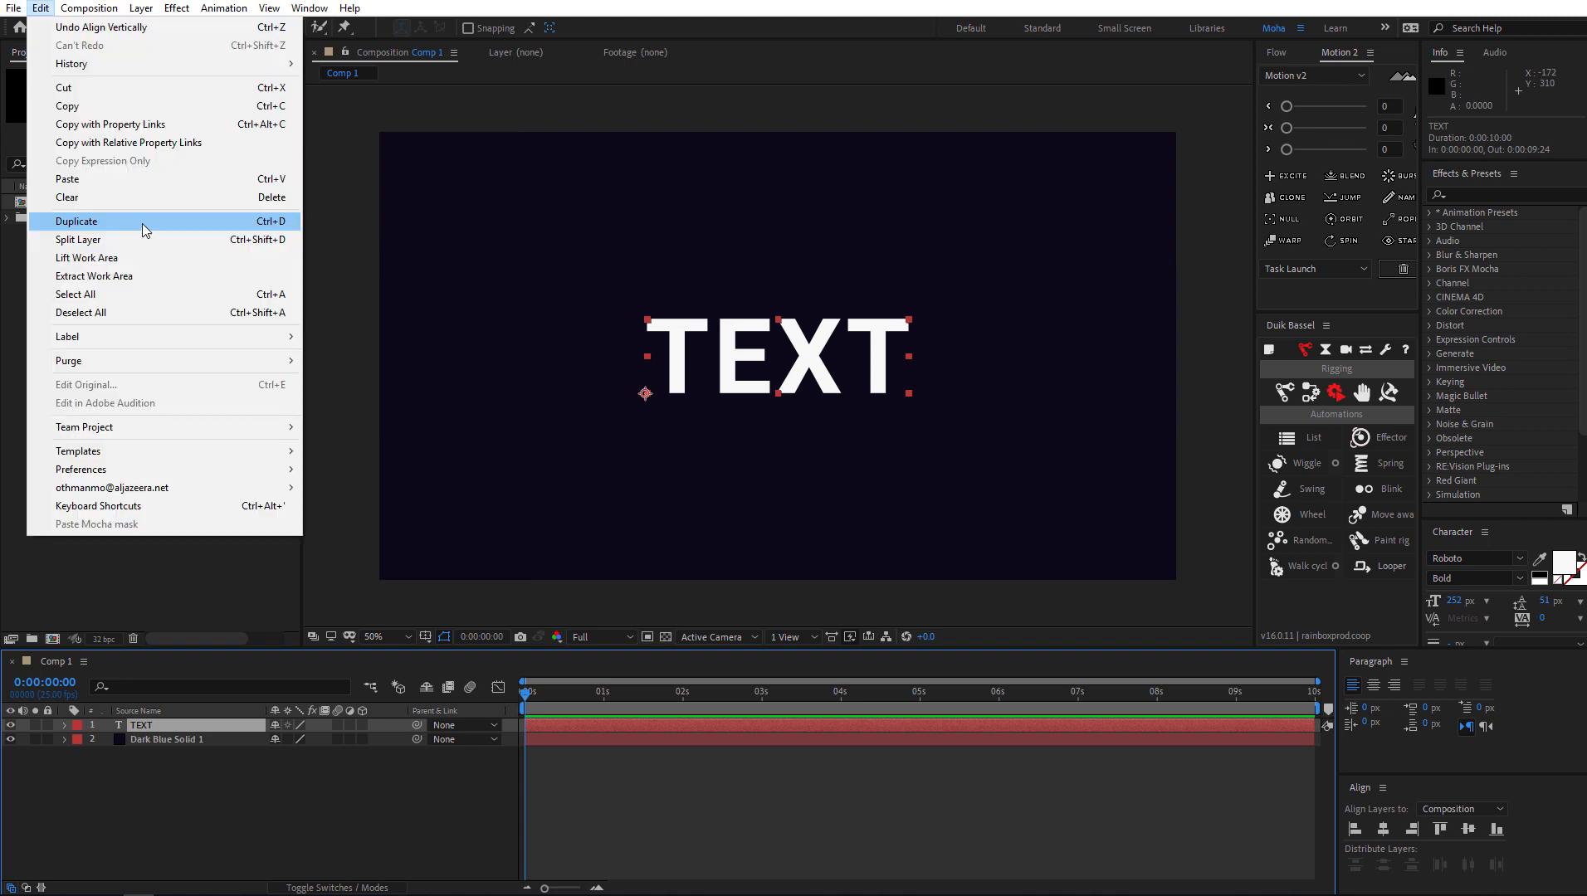
left_click(76, 220)
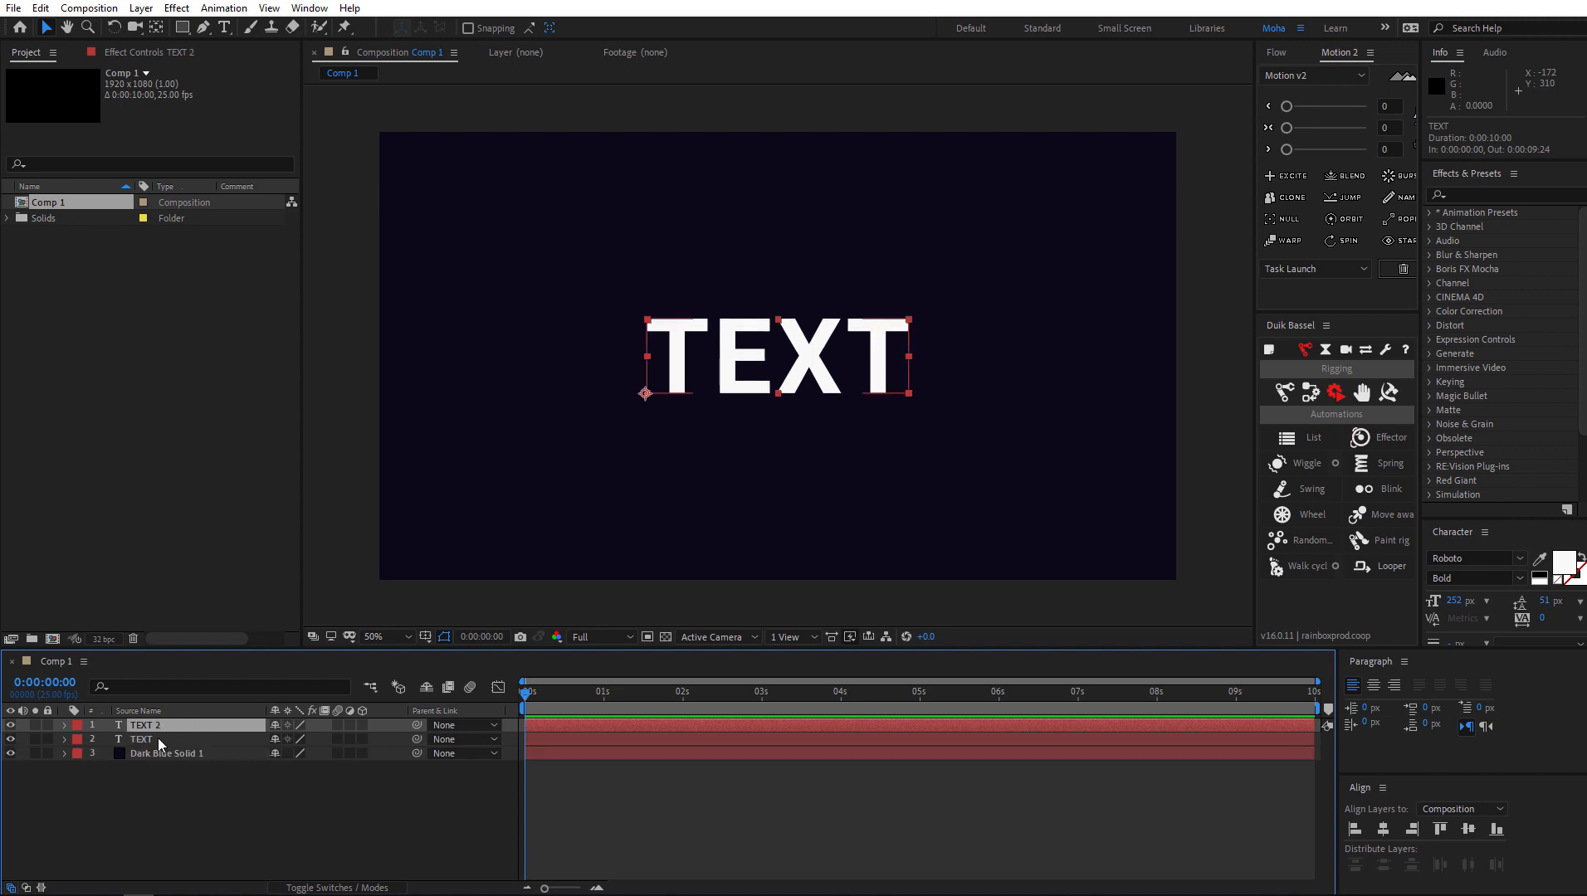
left_click(141, 741)
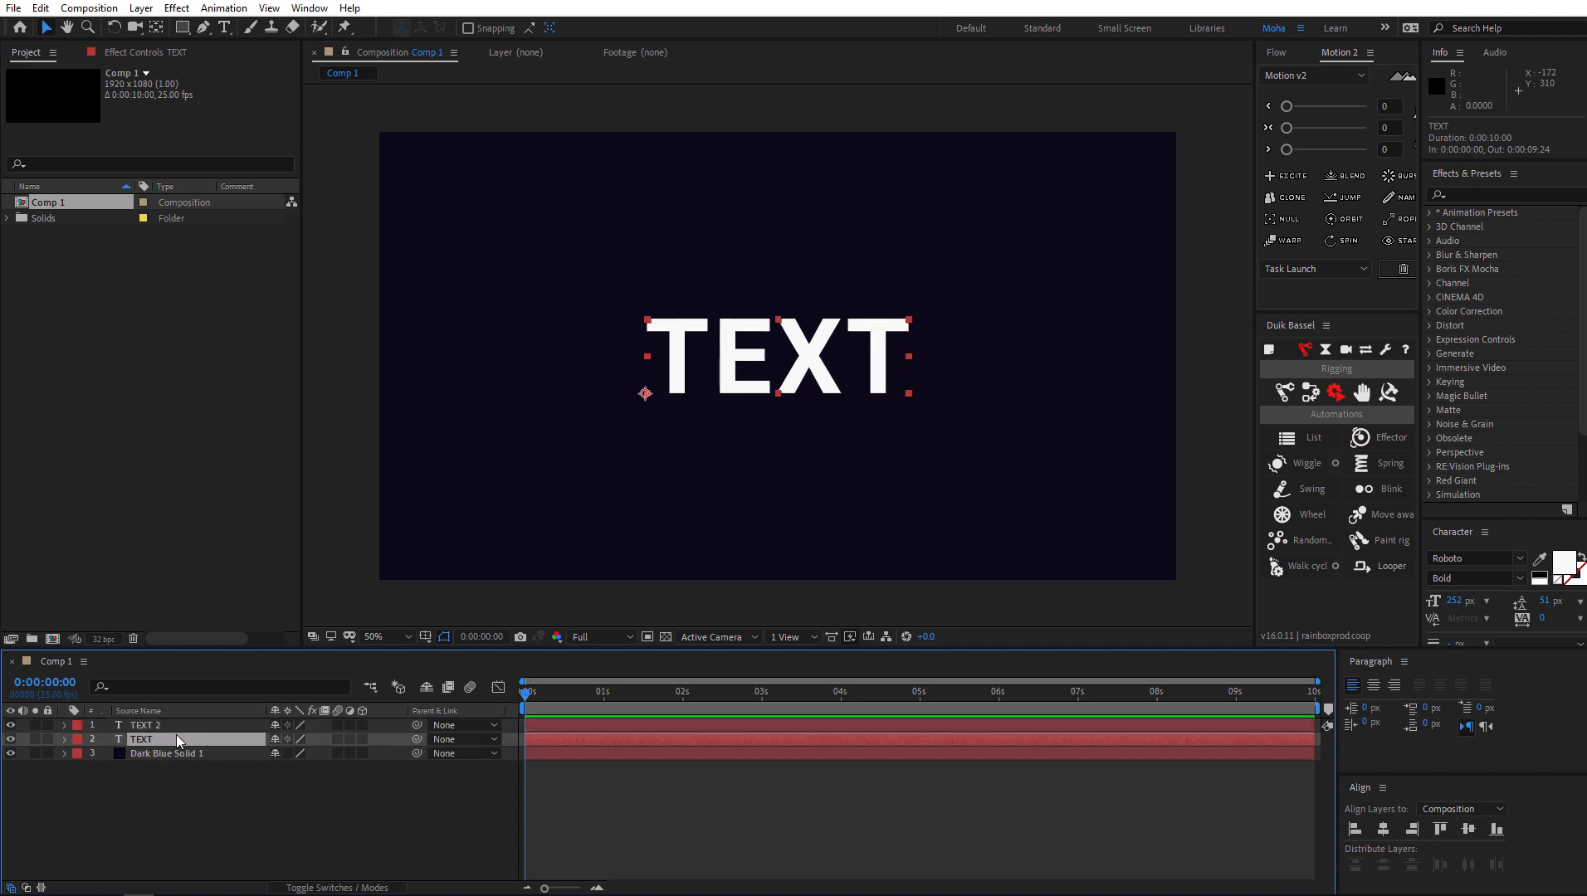
mouse_move(1436, 411)
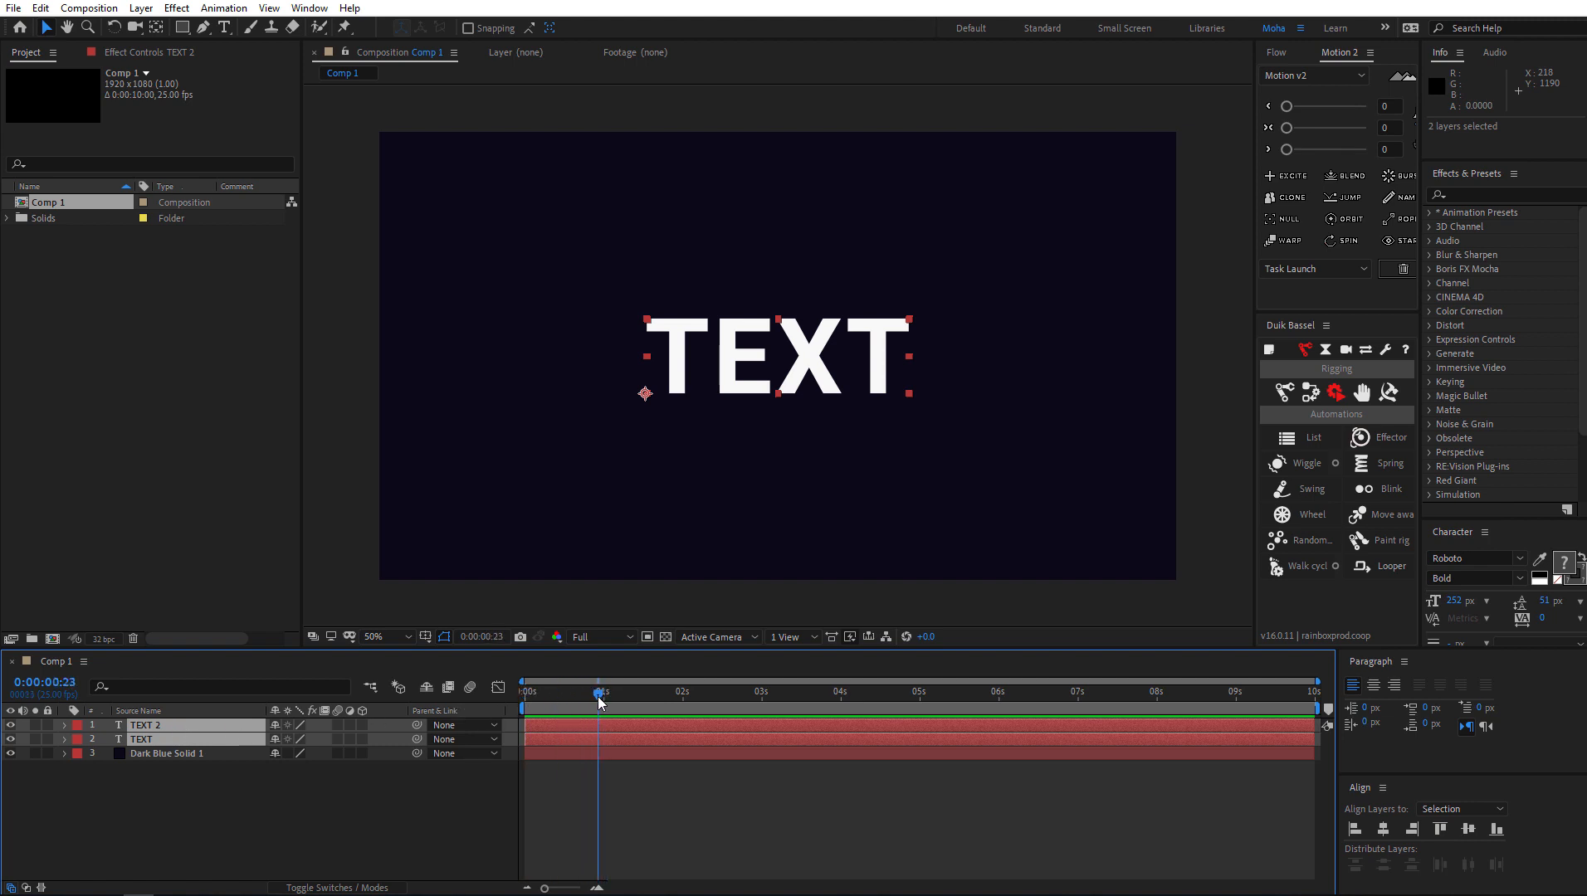
Keyframe Position at 0 and 1 s so the text drops into centre, with Easy Ease applied
left_click(603, 692)
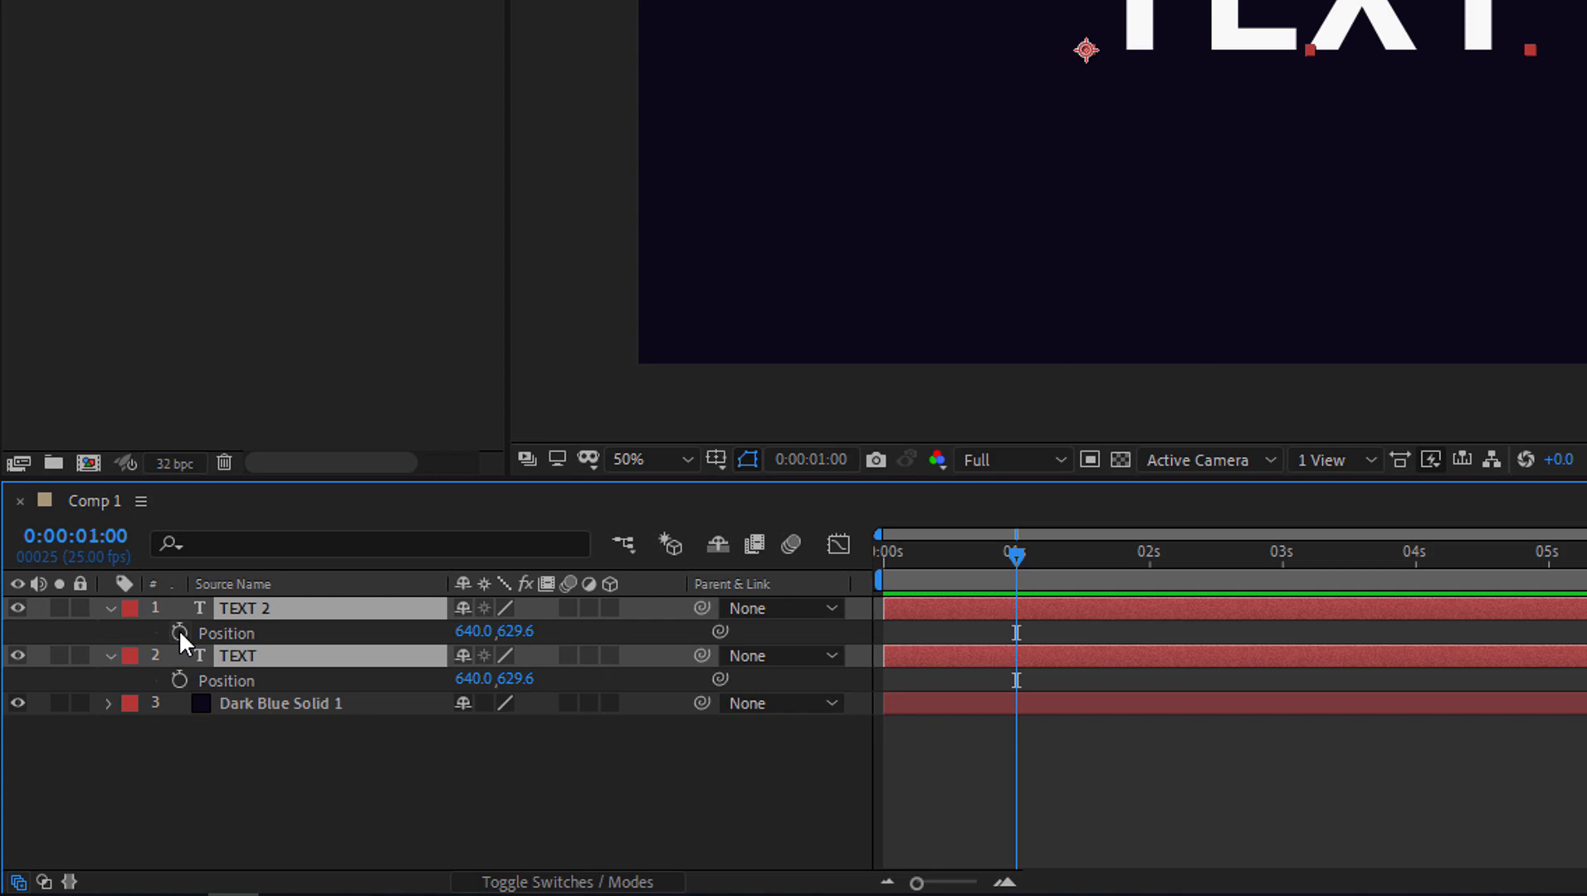
key("Home")
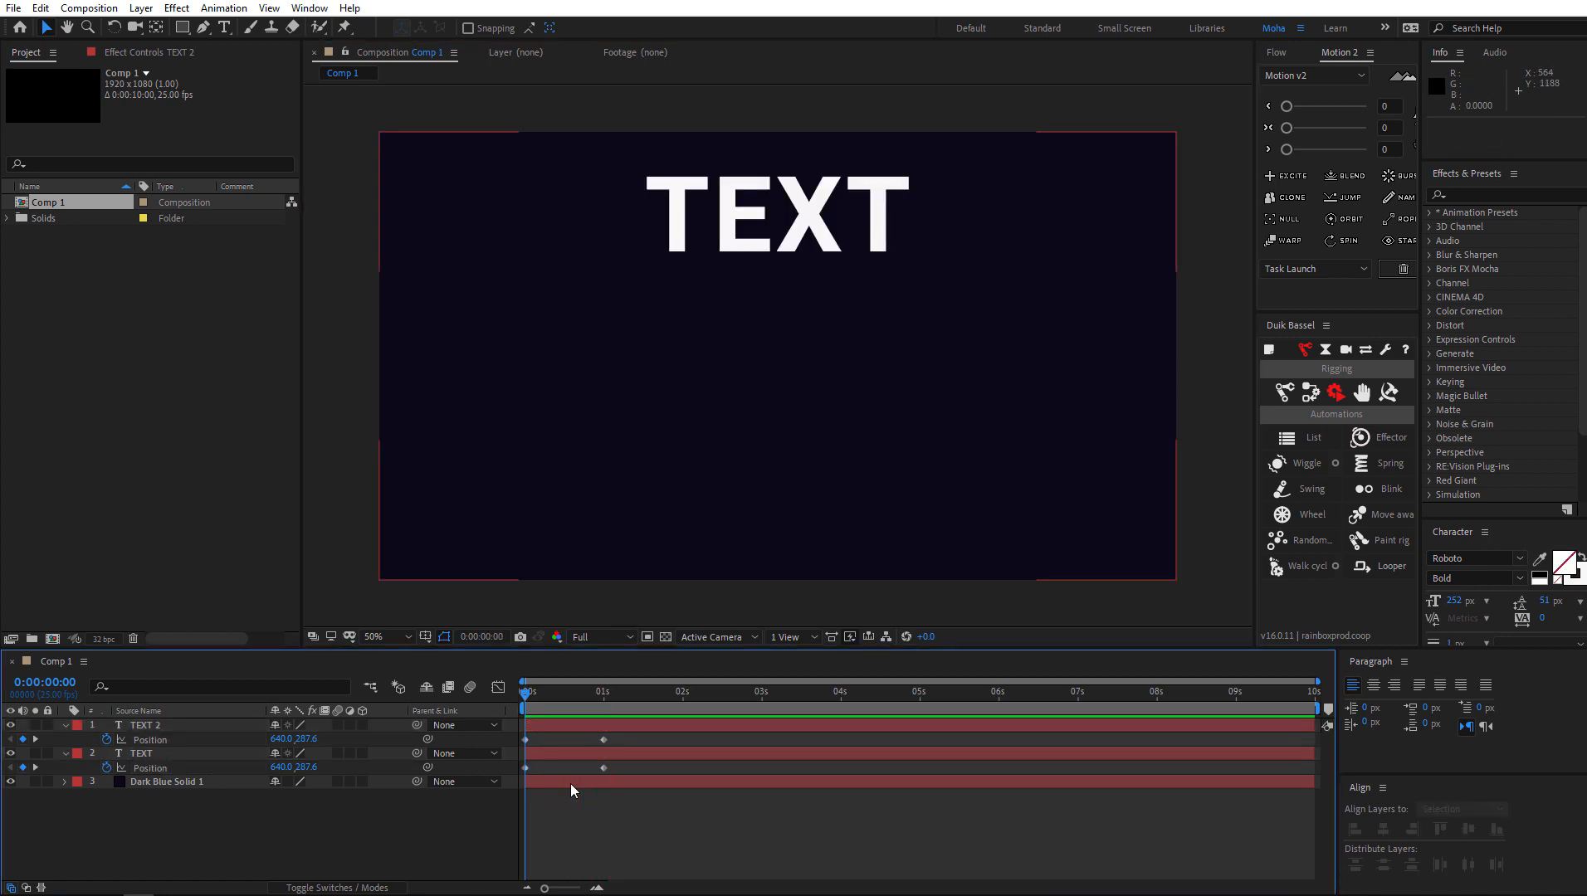
right_click(602, 740)
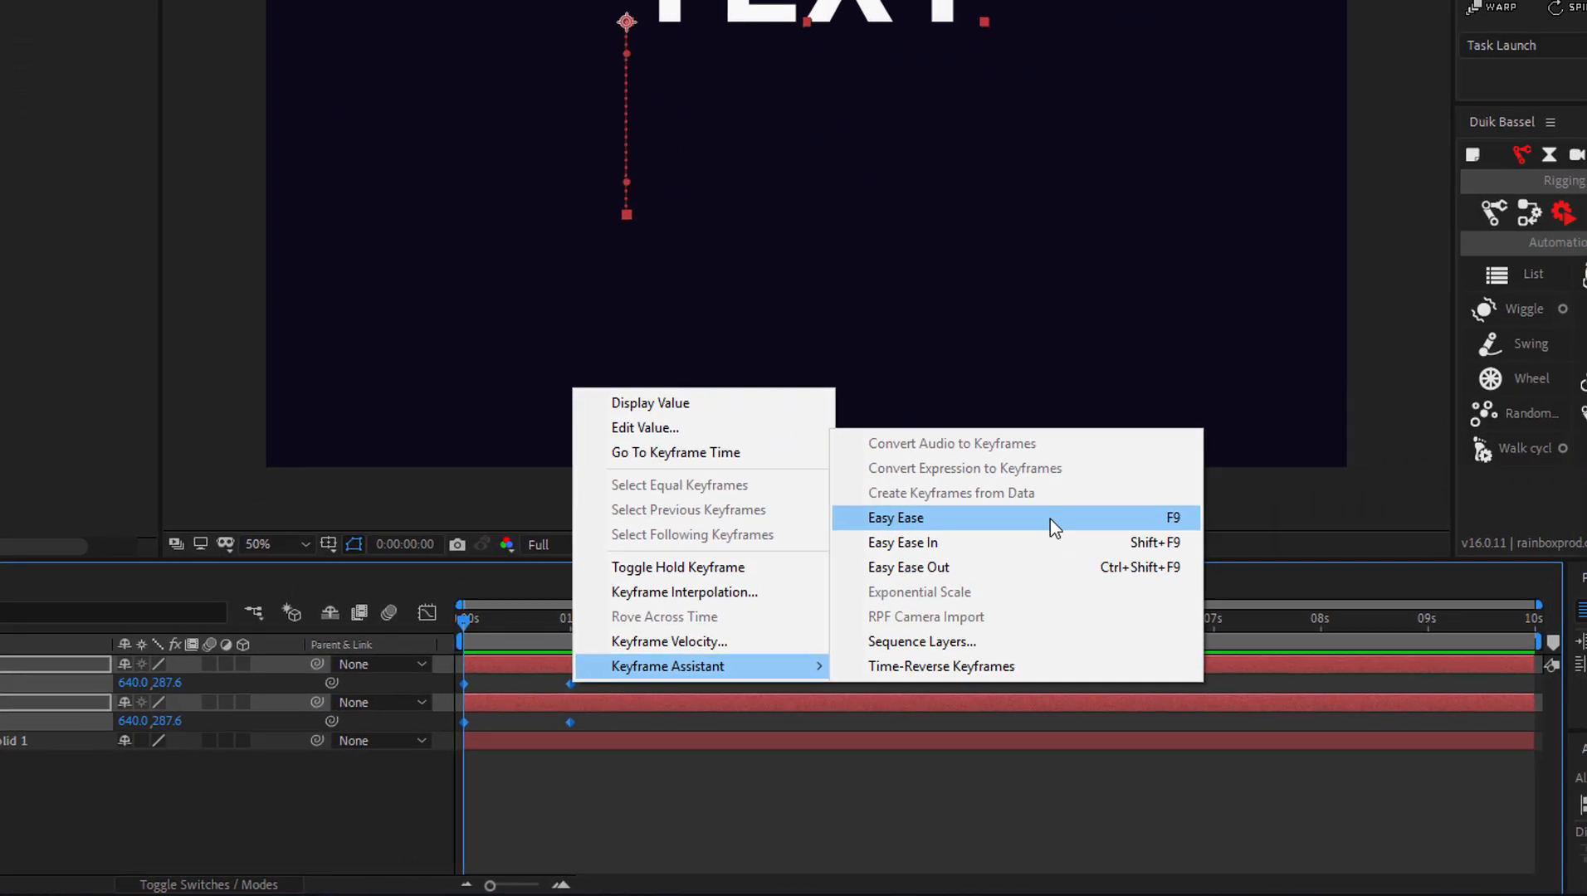
left_click(897, 518)
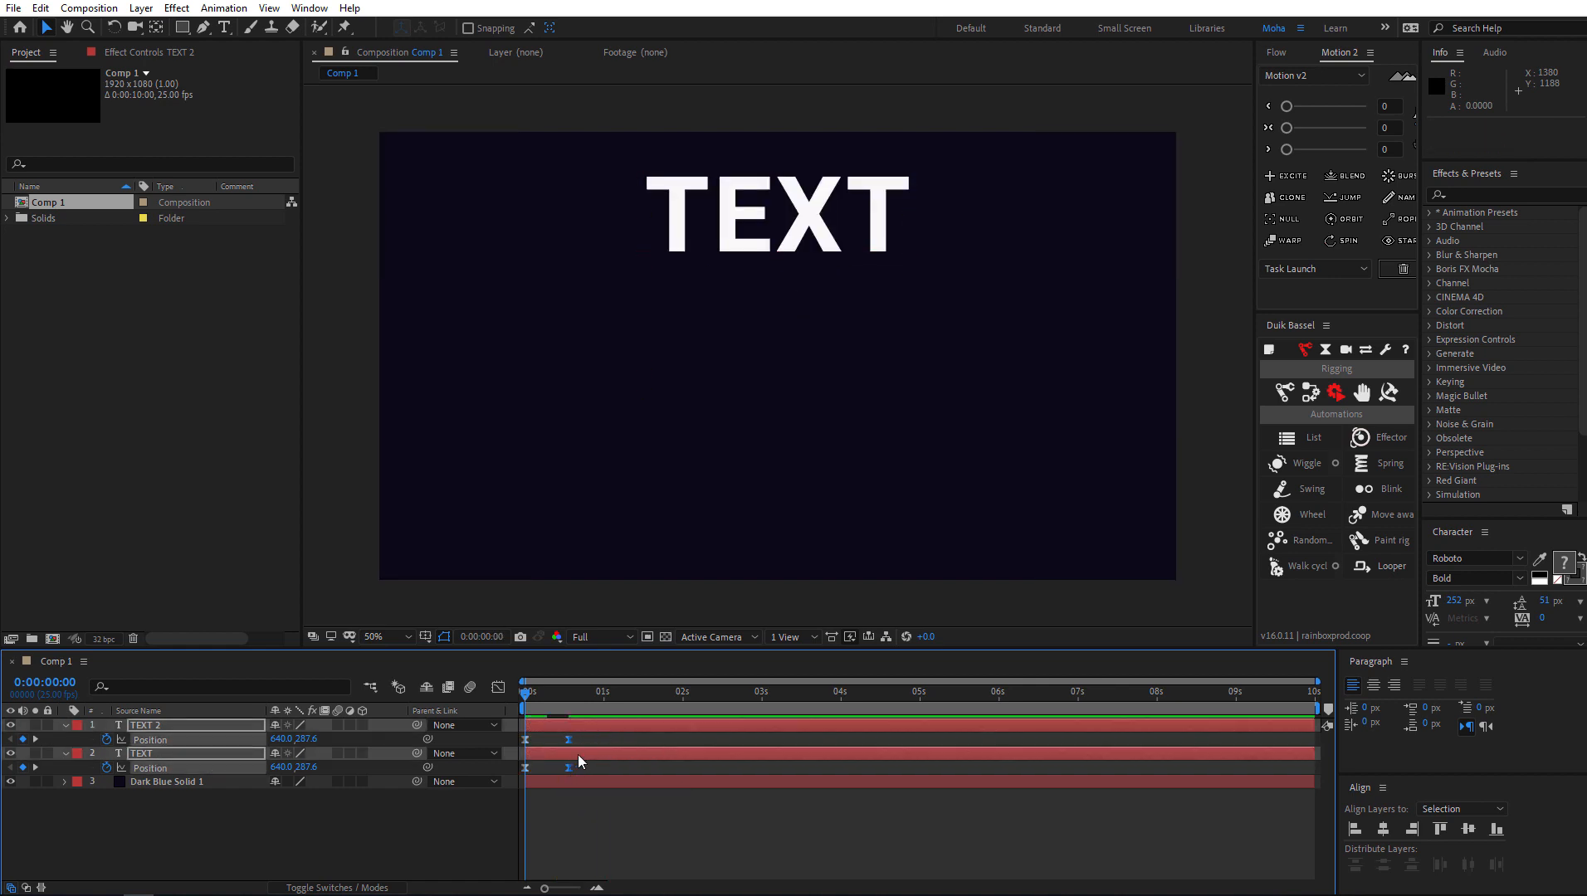
left_click(163, 752)
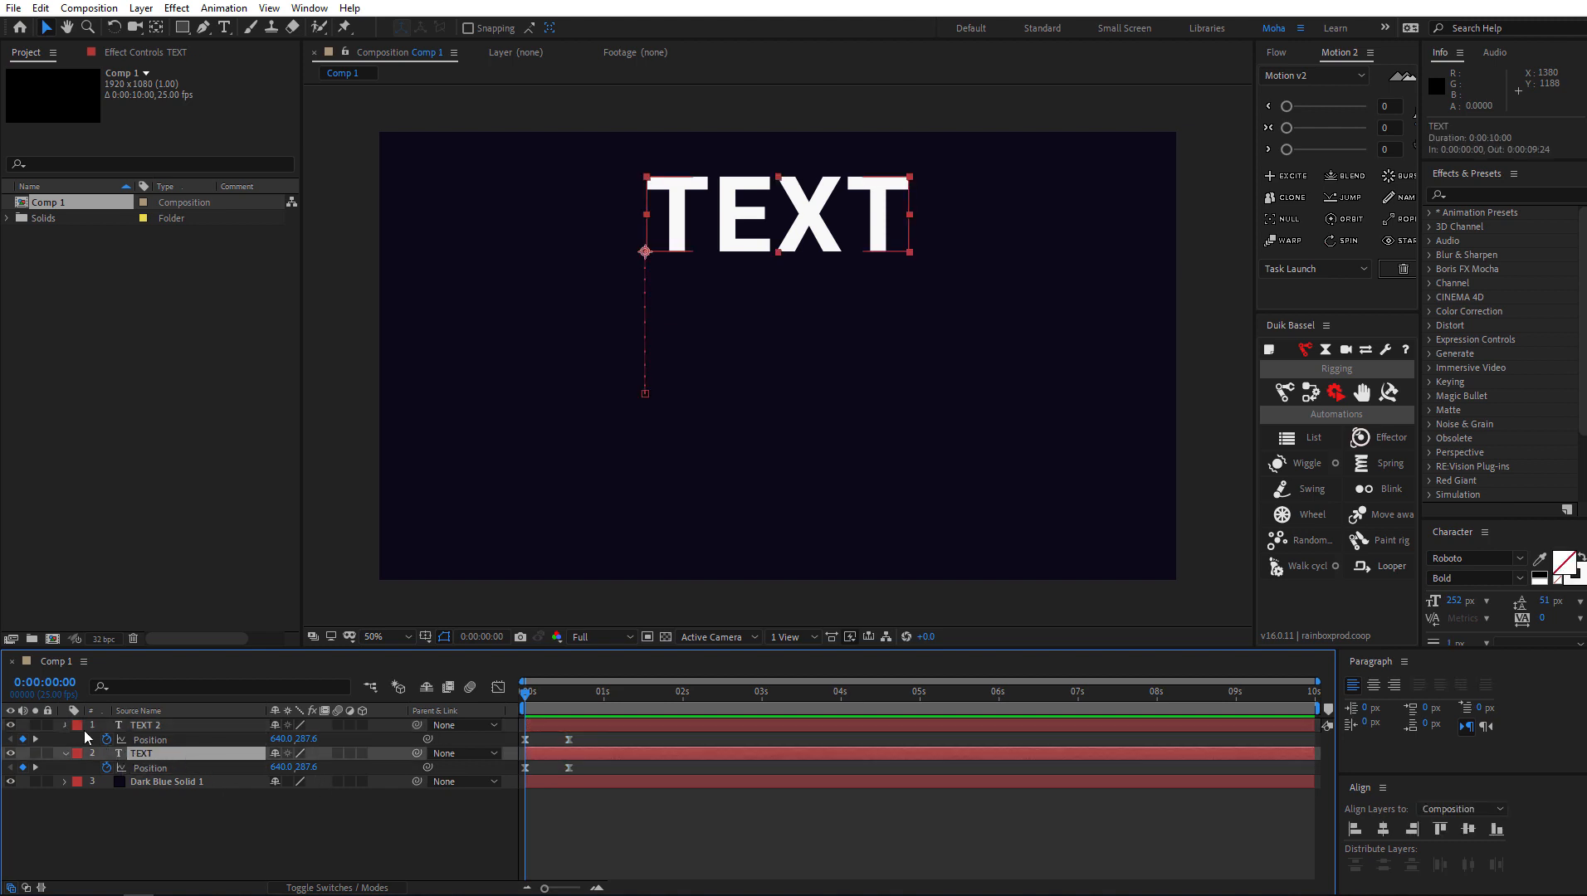
Apply Echo to the TEXT layer and reduce Number of Echoes to 5
right_click(143, 739)
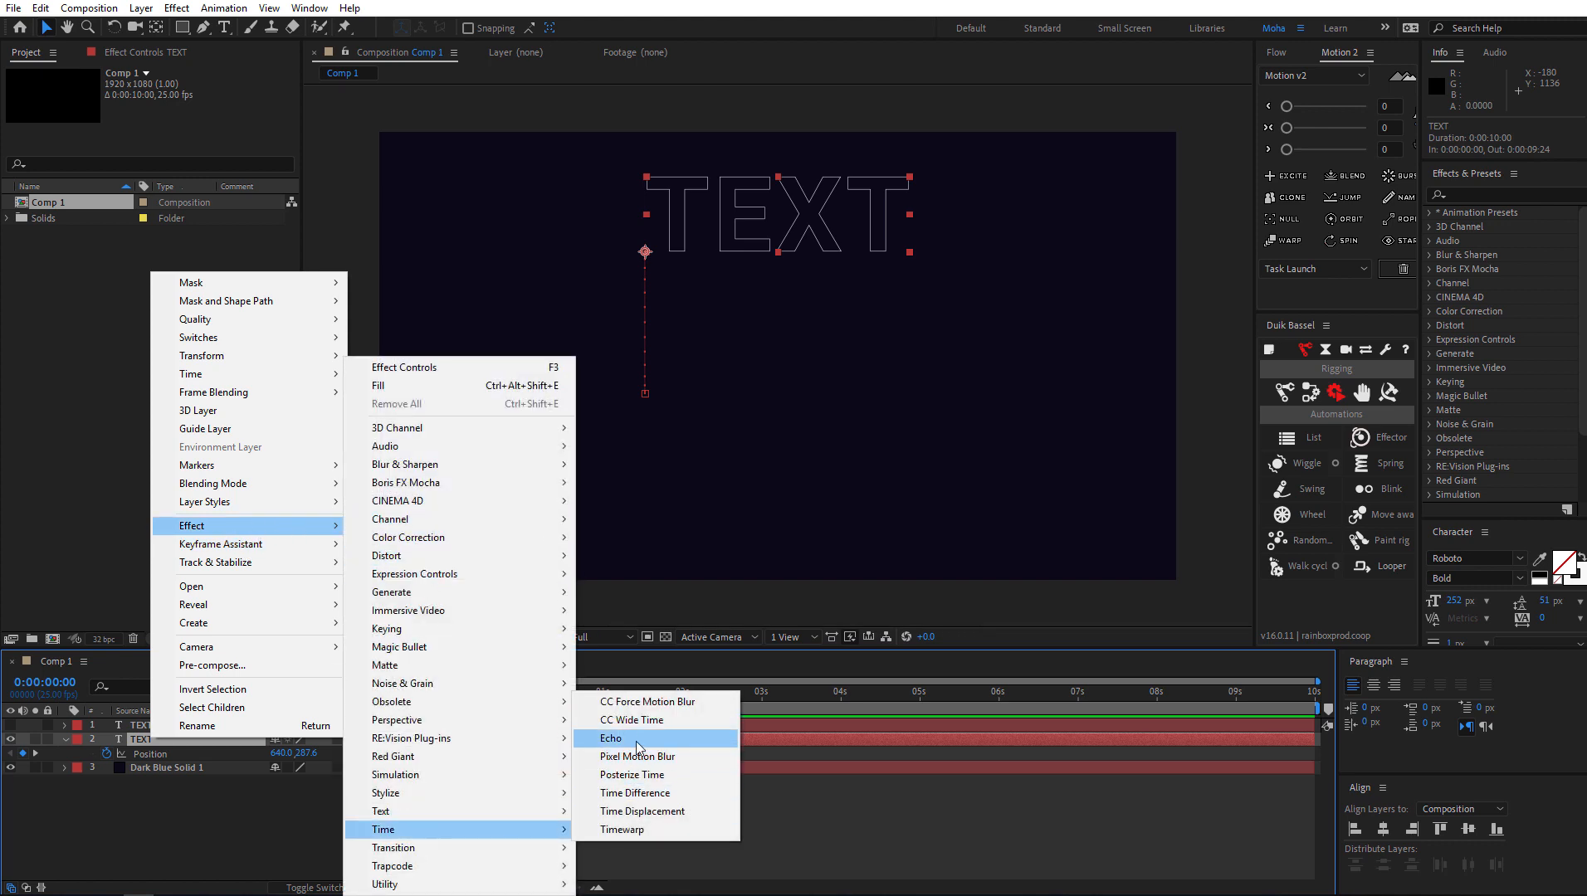
left_click(611, 737)
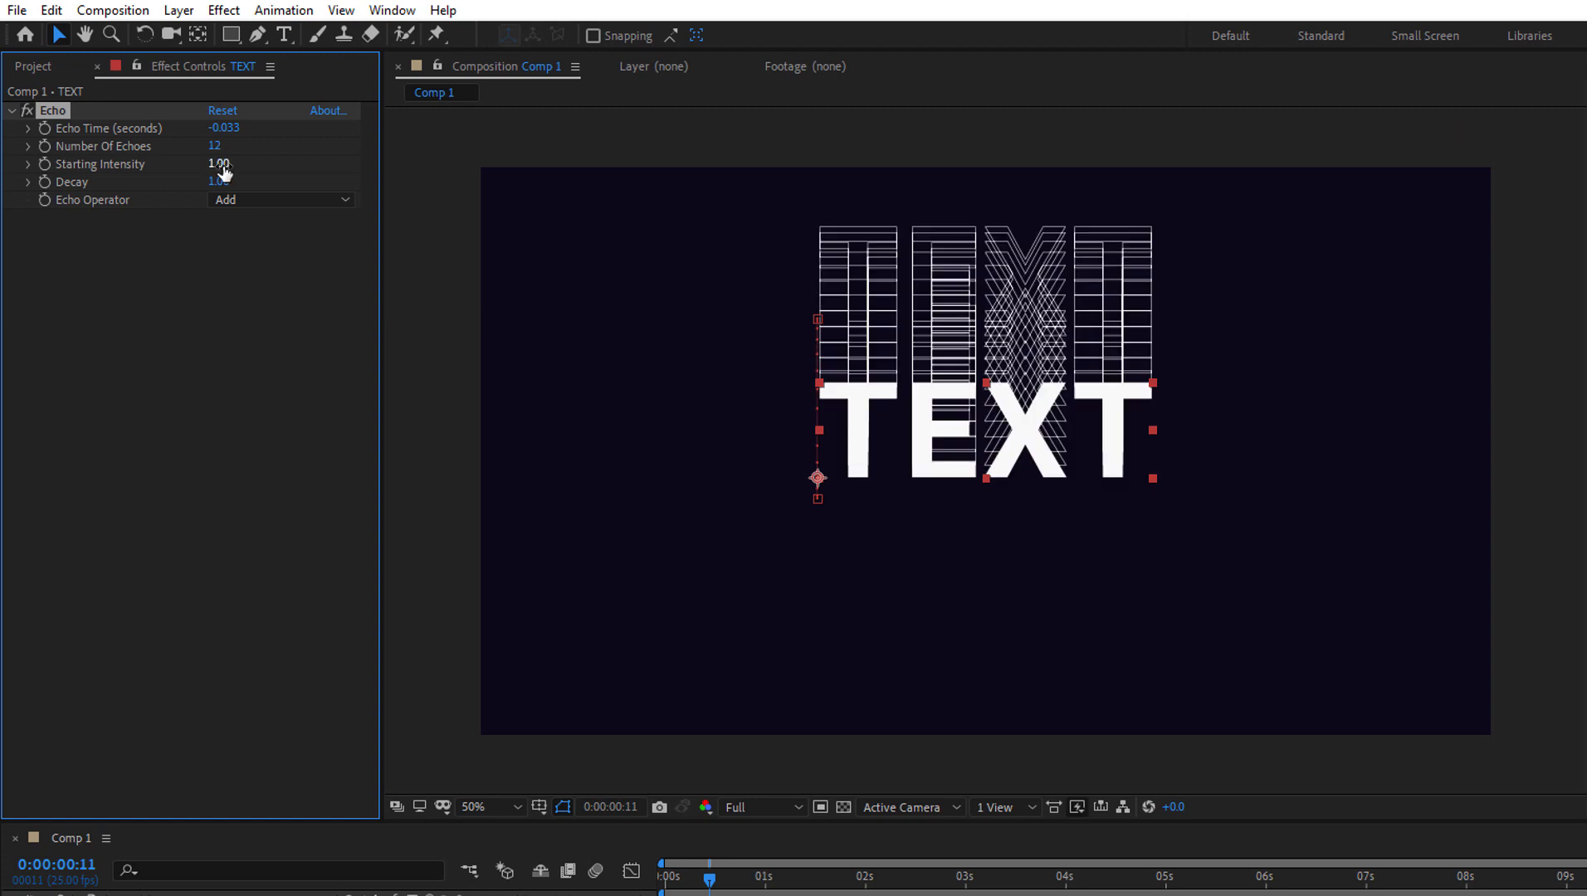
left_click_drag(218, 146, 198, 146)
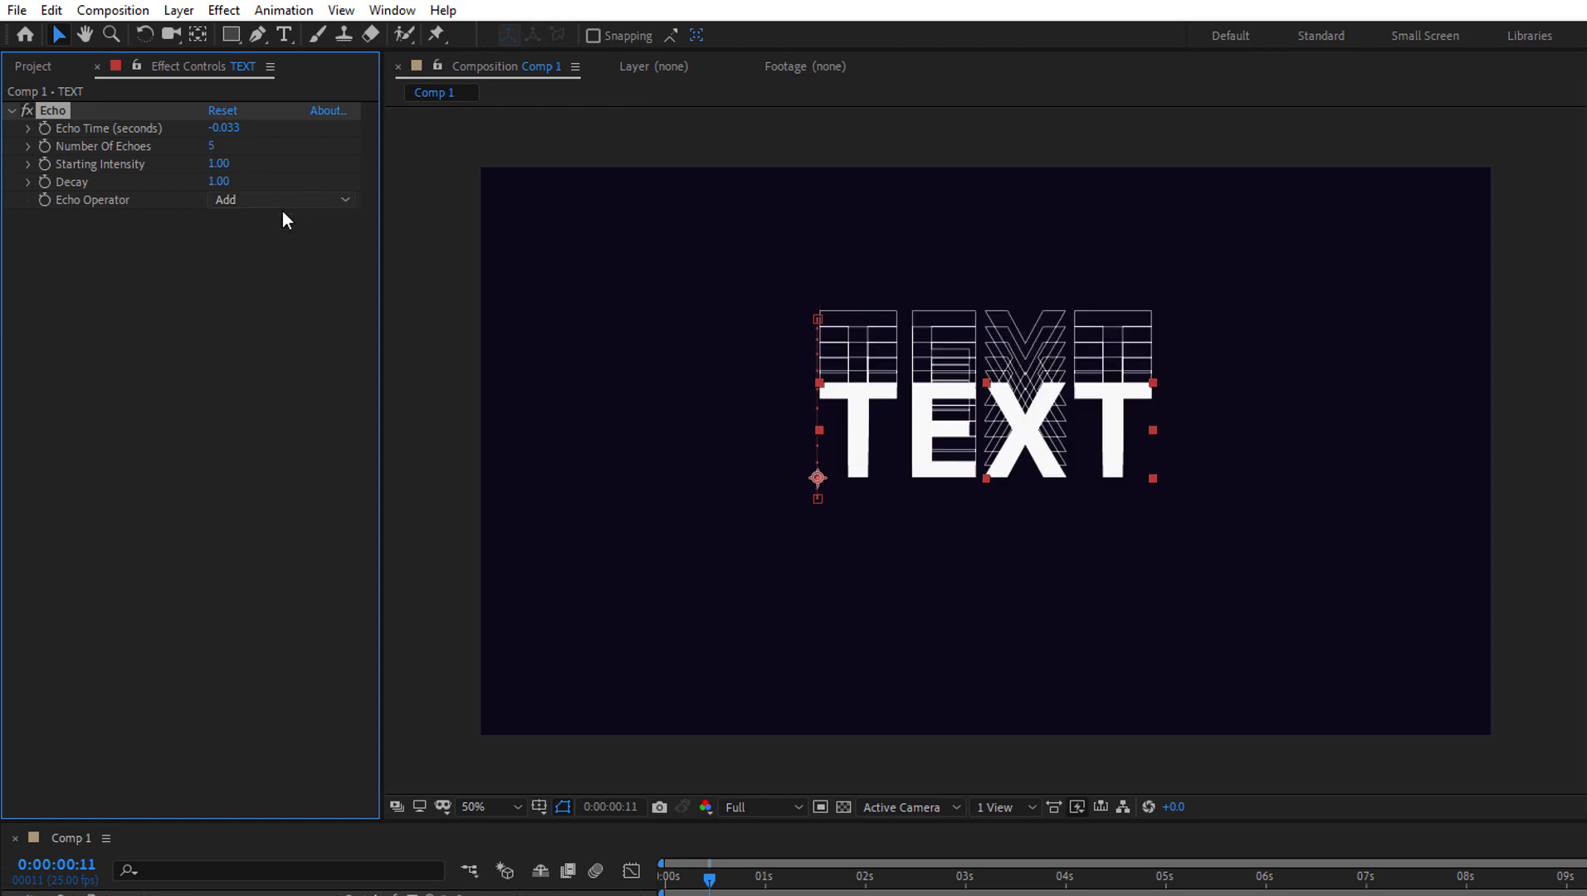
Set Echo Time to -0.100 s and lower Decay to 0.54 so trails fade
left_click_drag(224, 127, 101, 128)
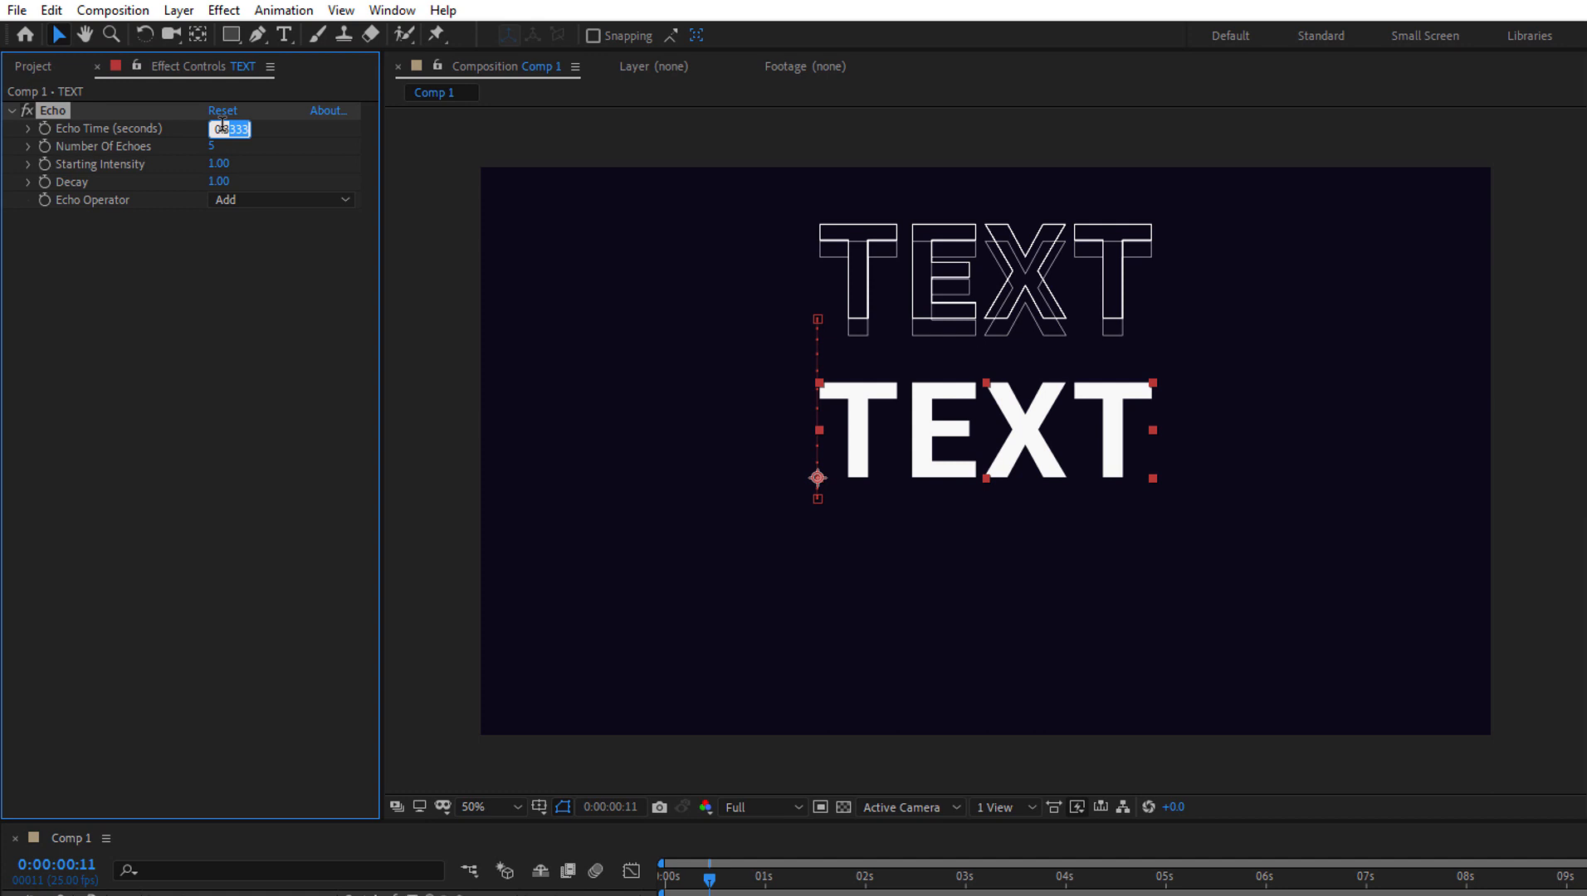
type("0.100")
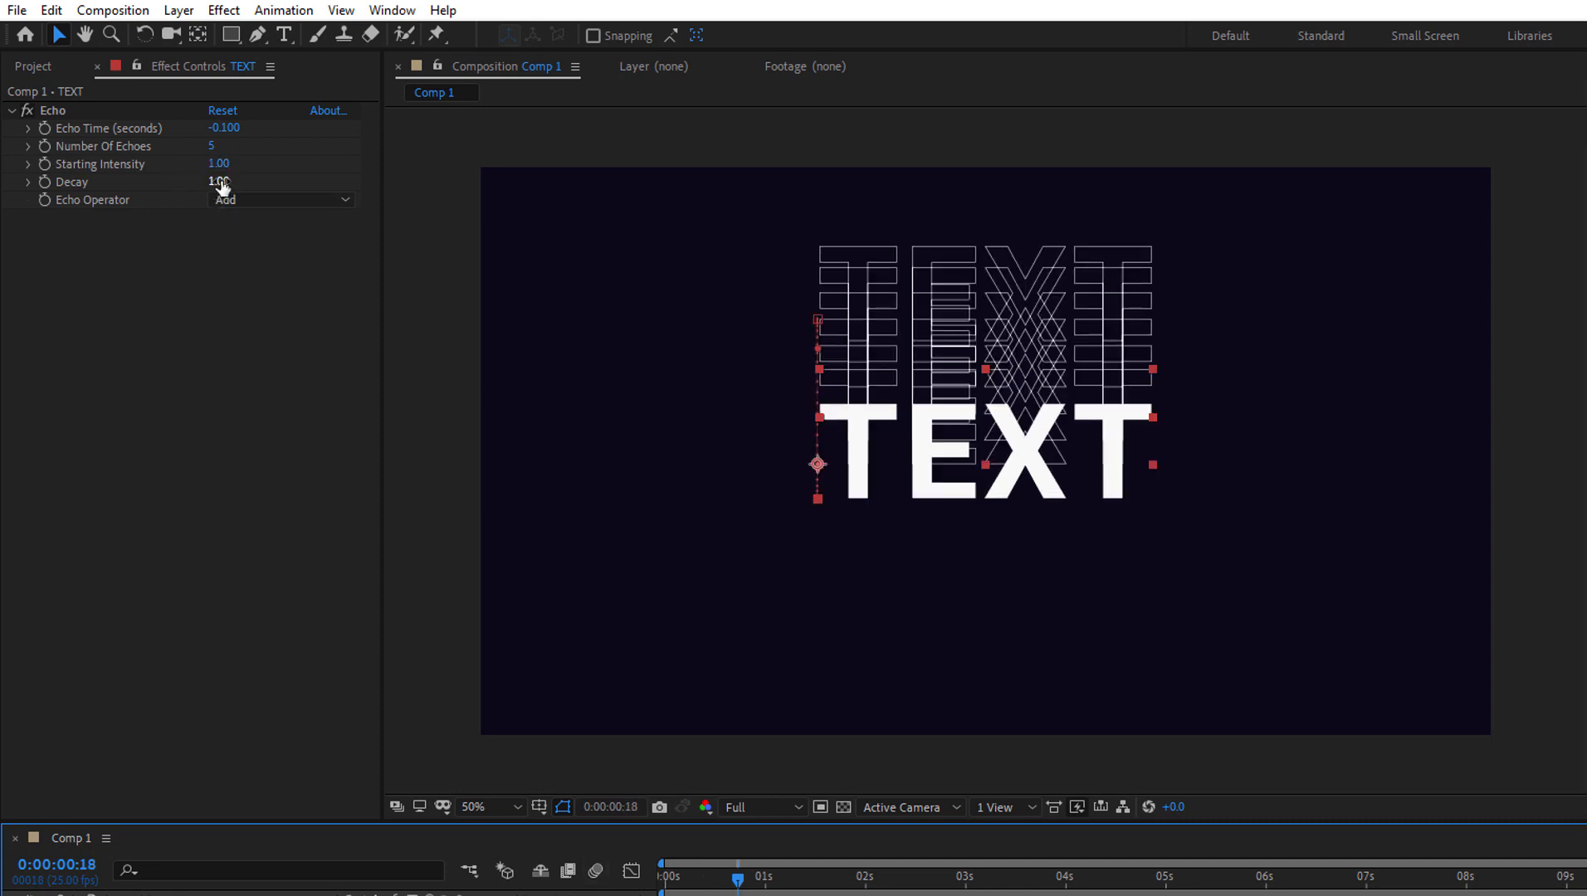
left_click_drag(219, 181, 178, 181)
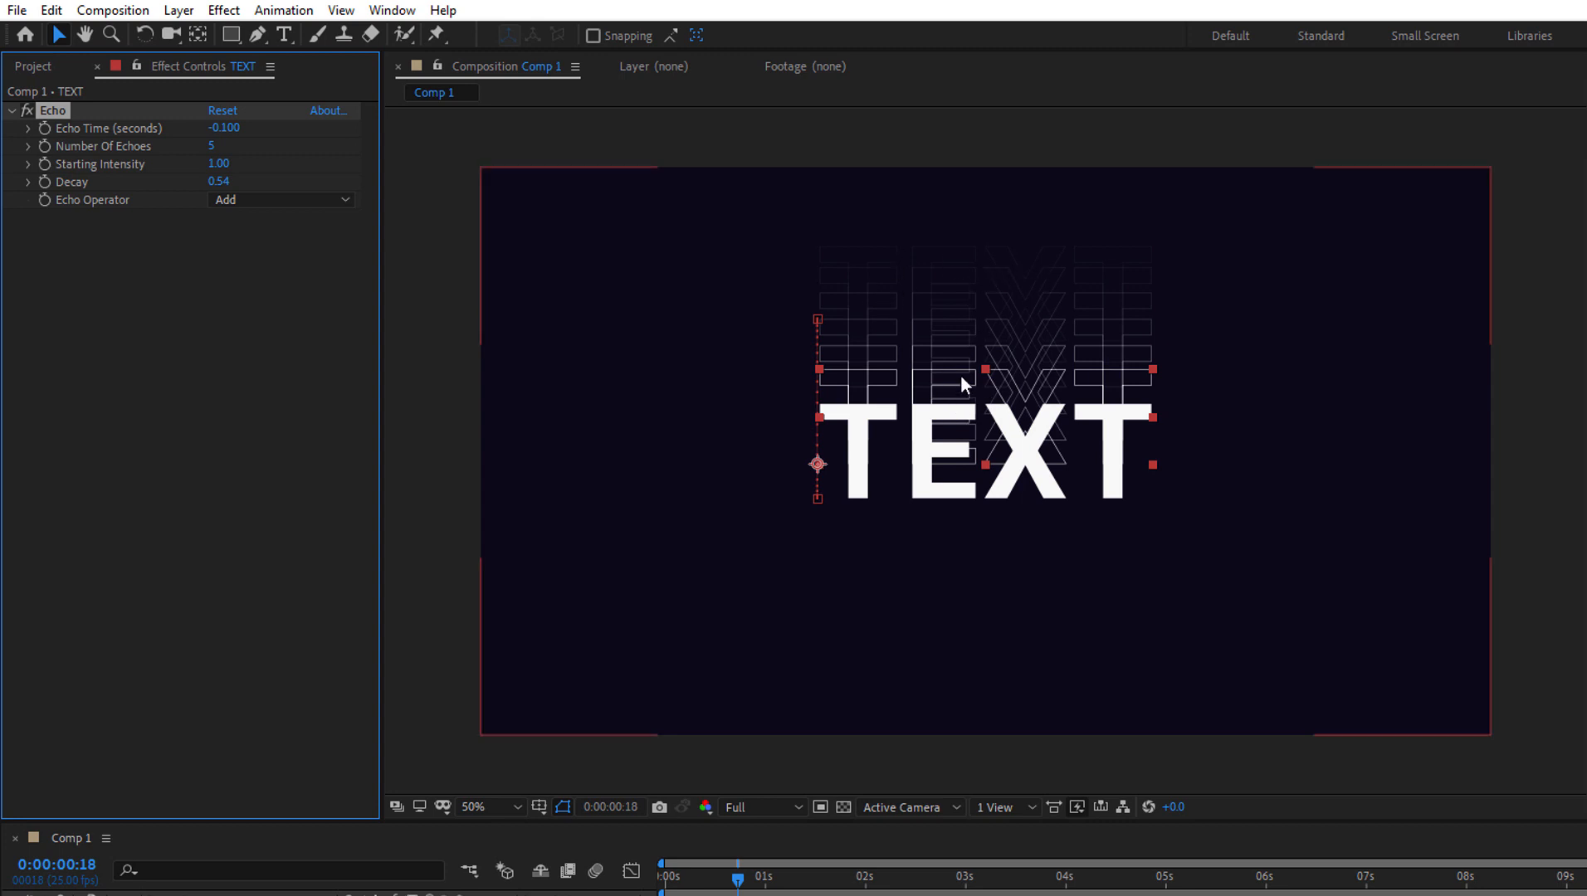
mouse_move(1047, 337)
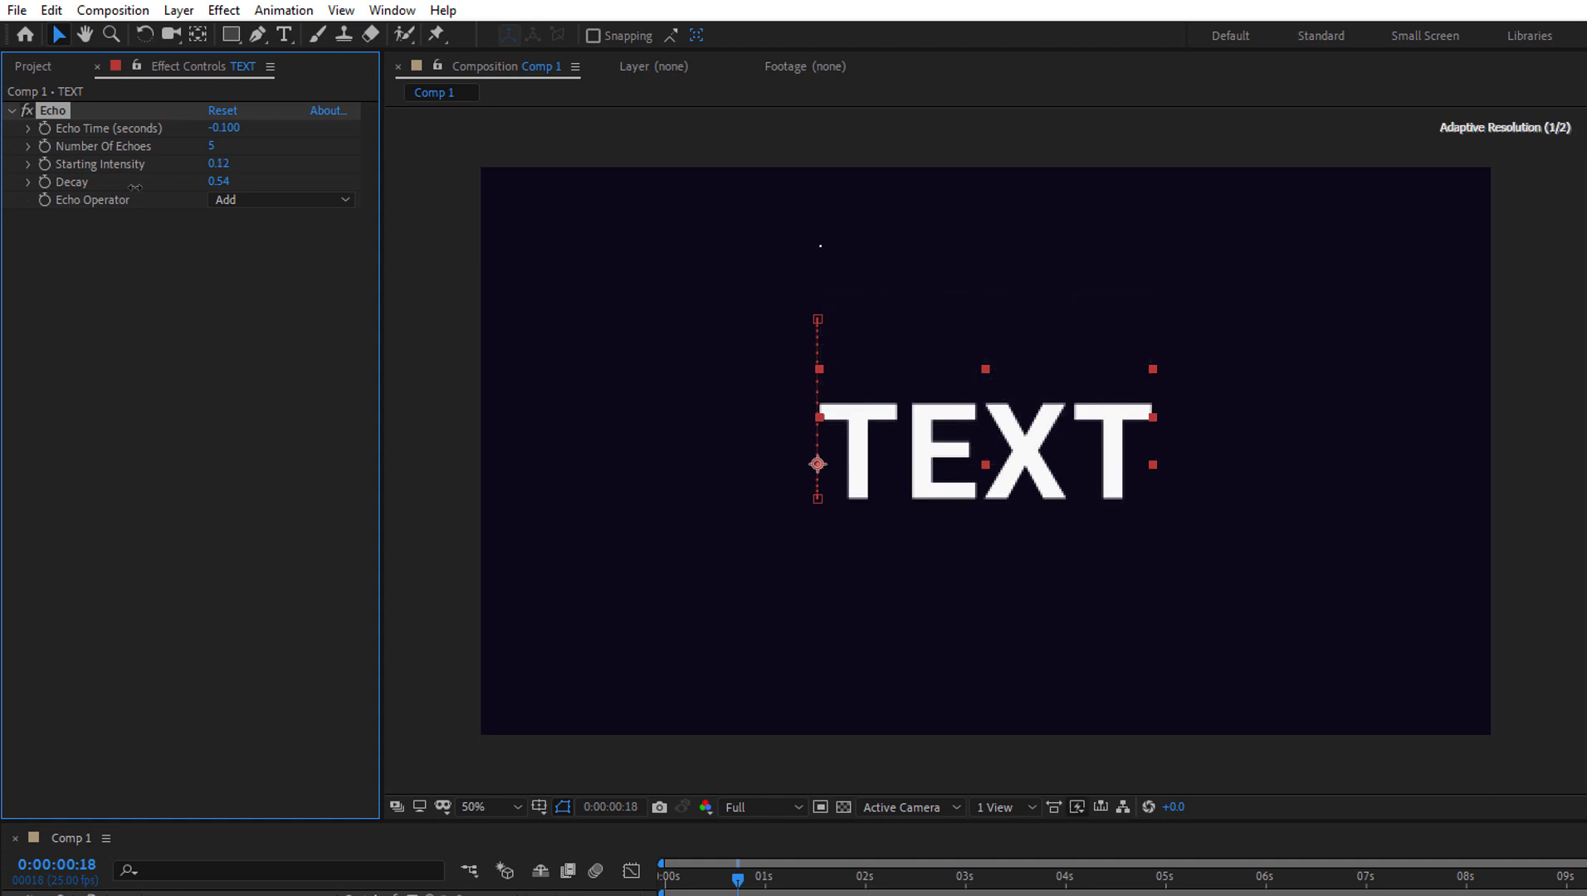
Duplicate Comp 1 as Comp 2 in the Project panel and select its text layers
left_click(34, 66)
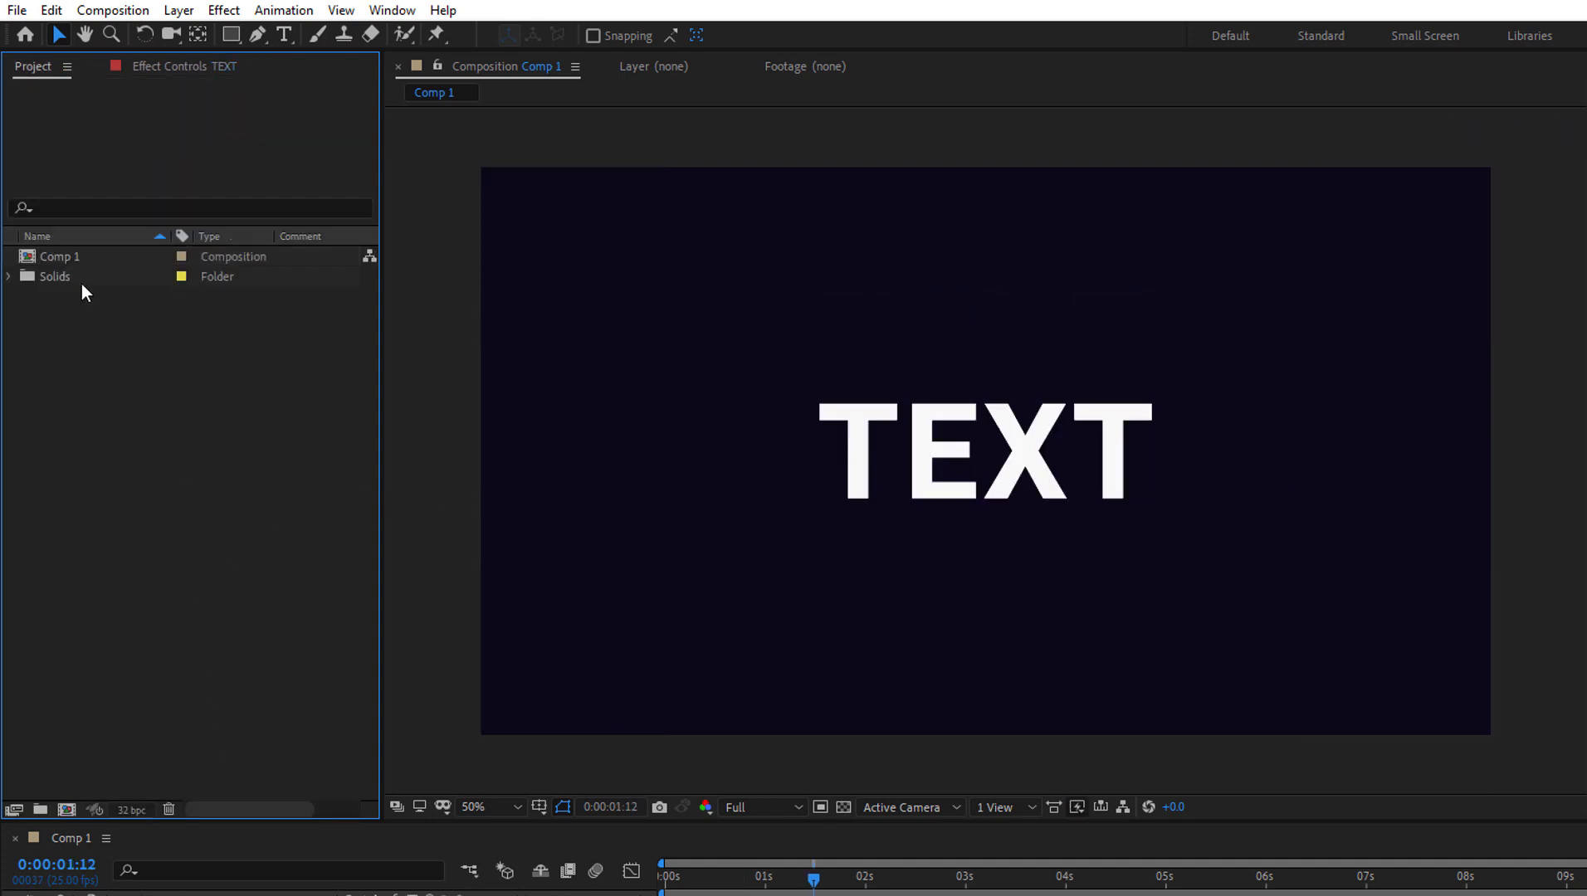
left_click(61, 255)
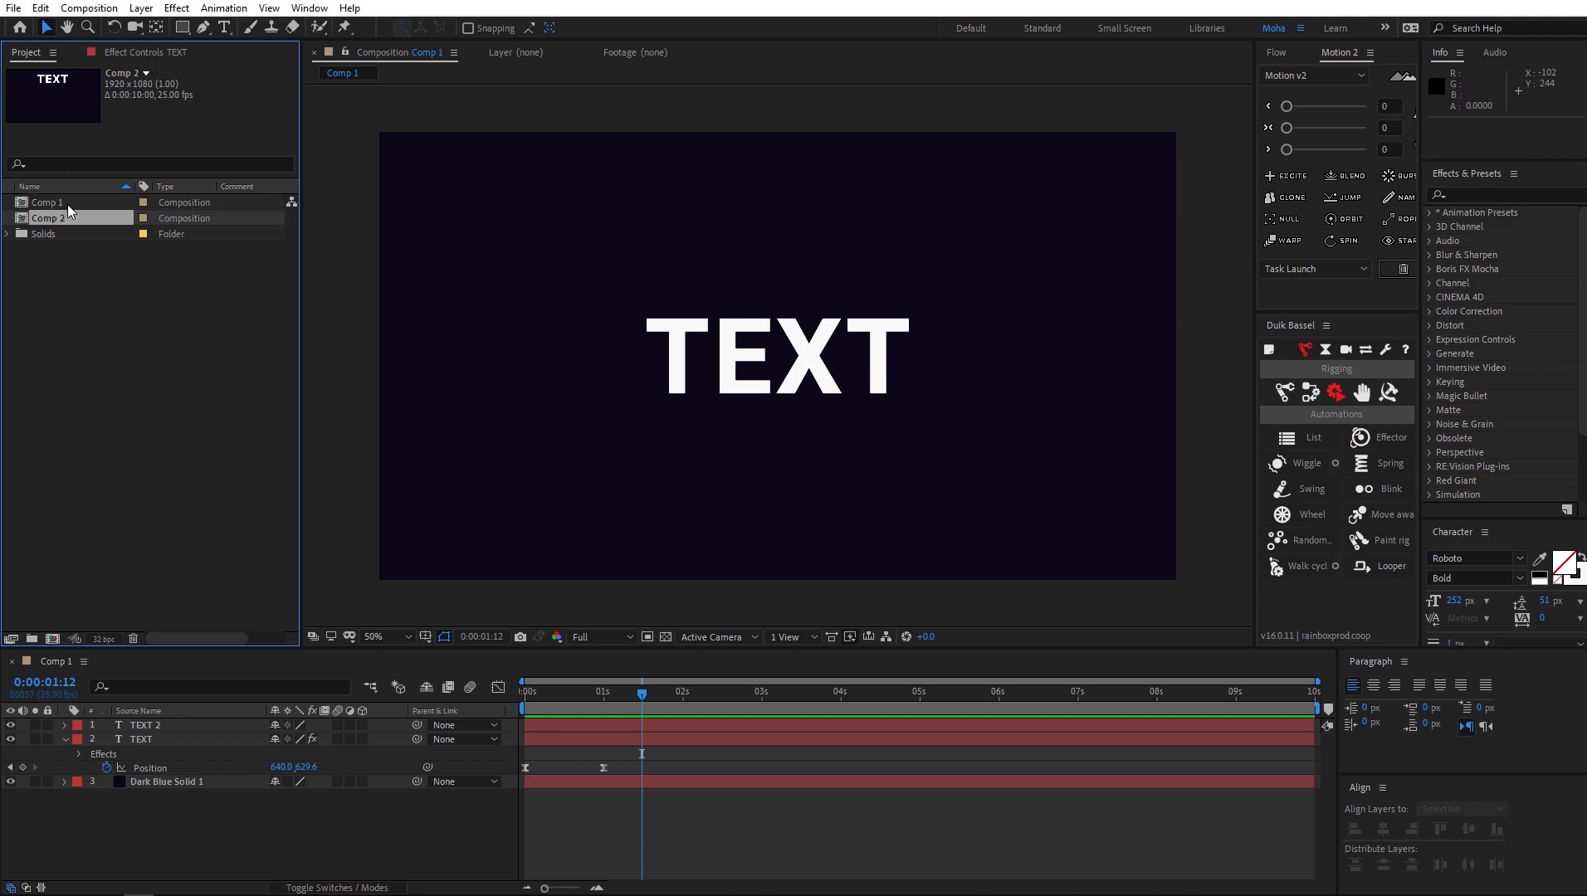
double_click(48, 218)
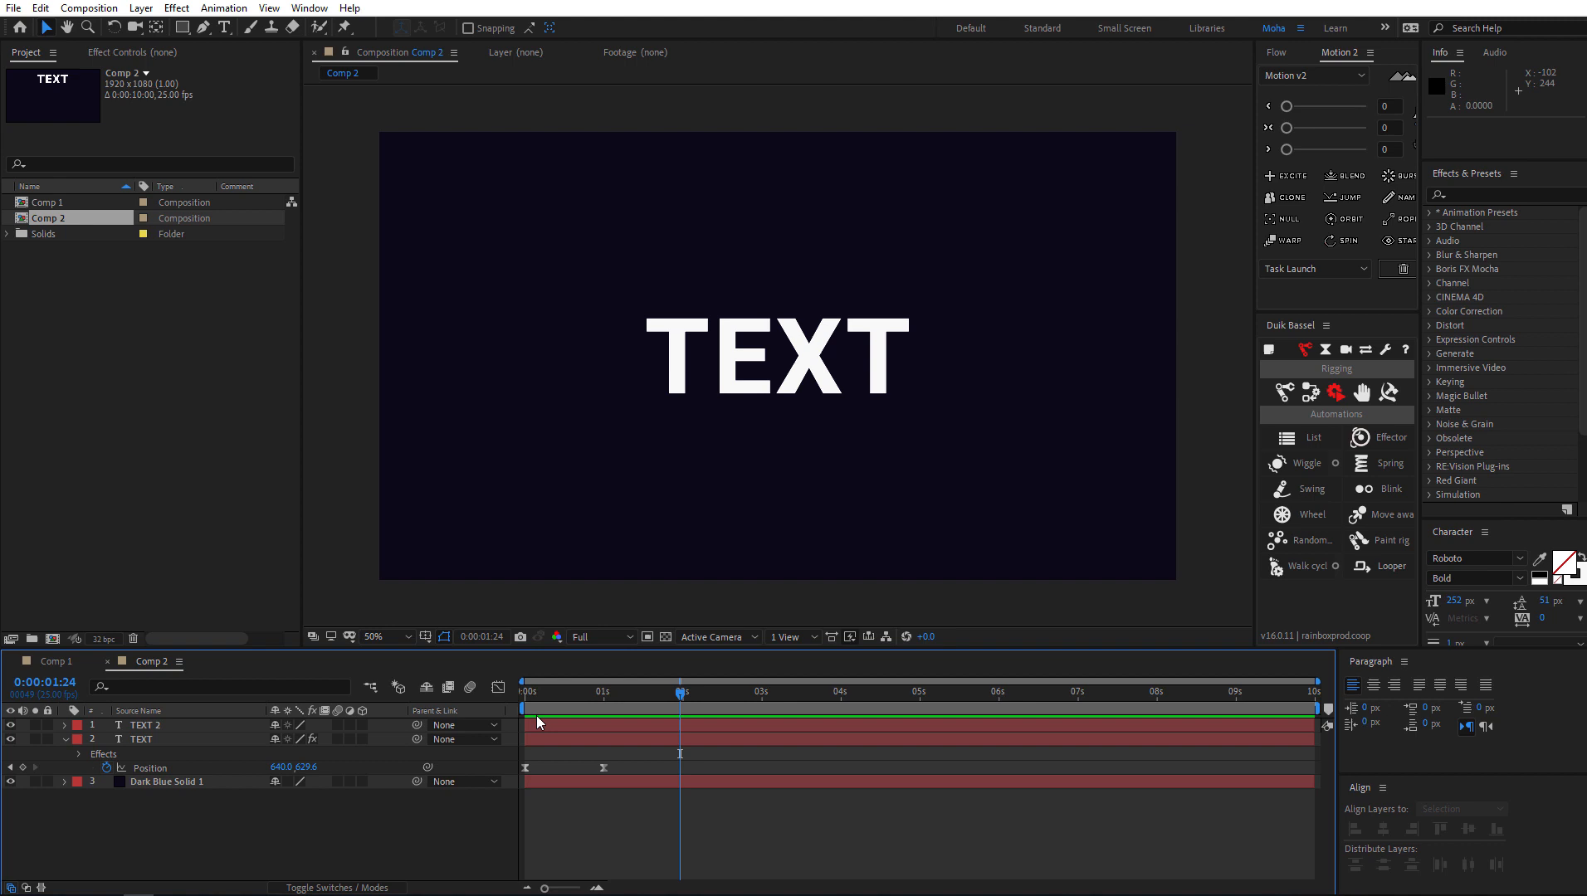
left_click(141, 740)
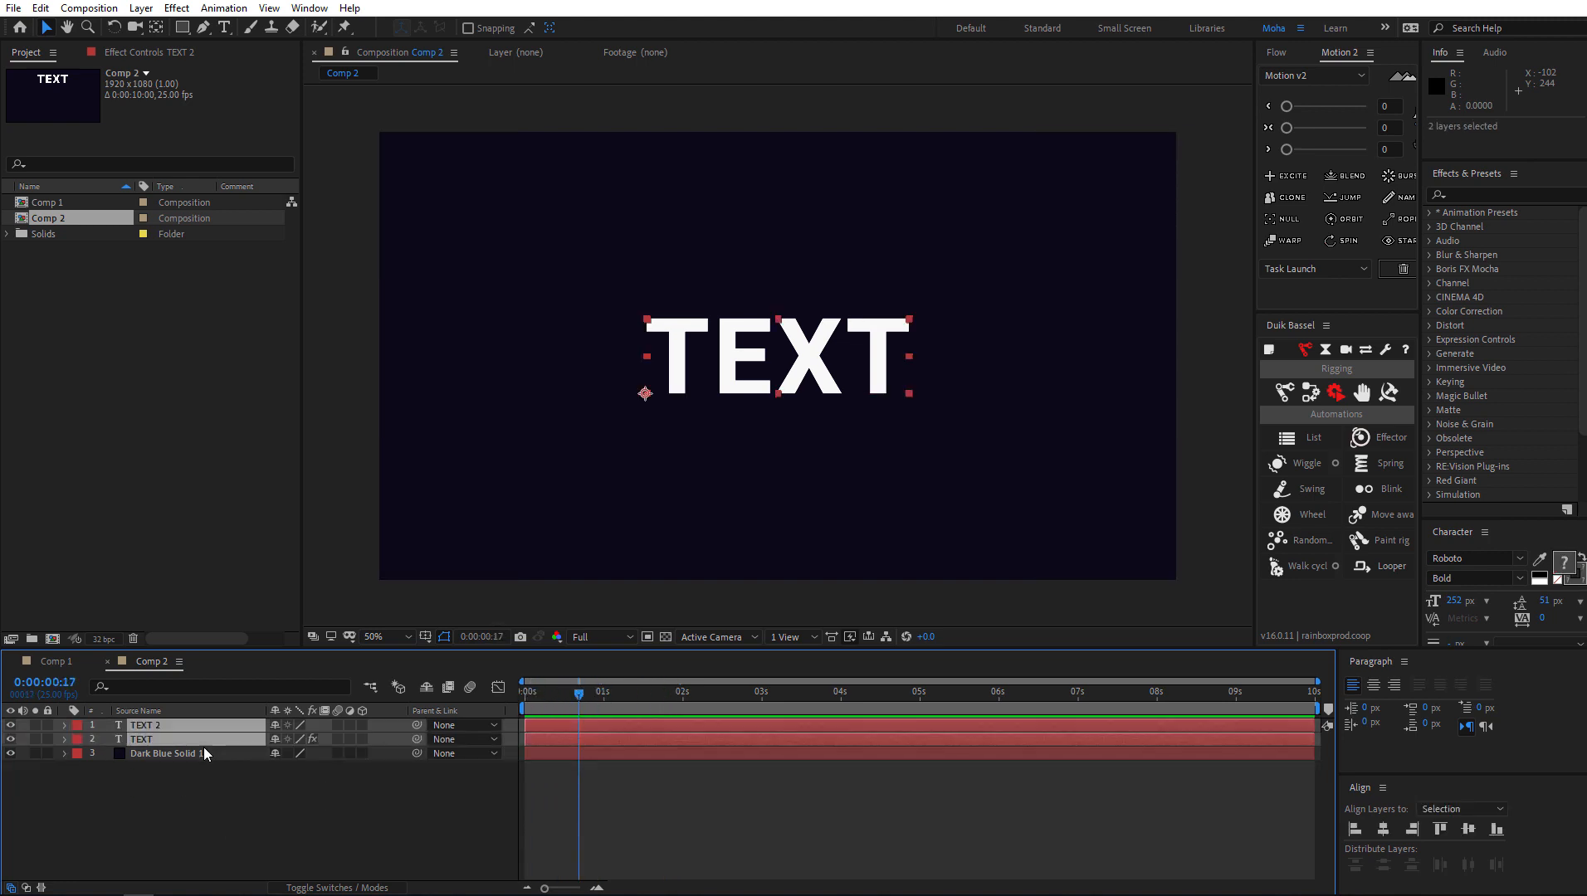
mouse_move(193, 790)
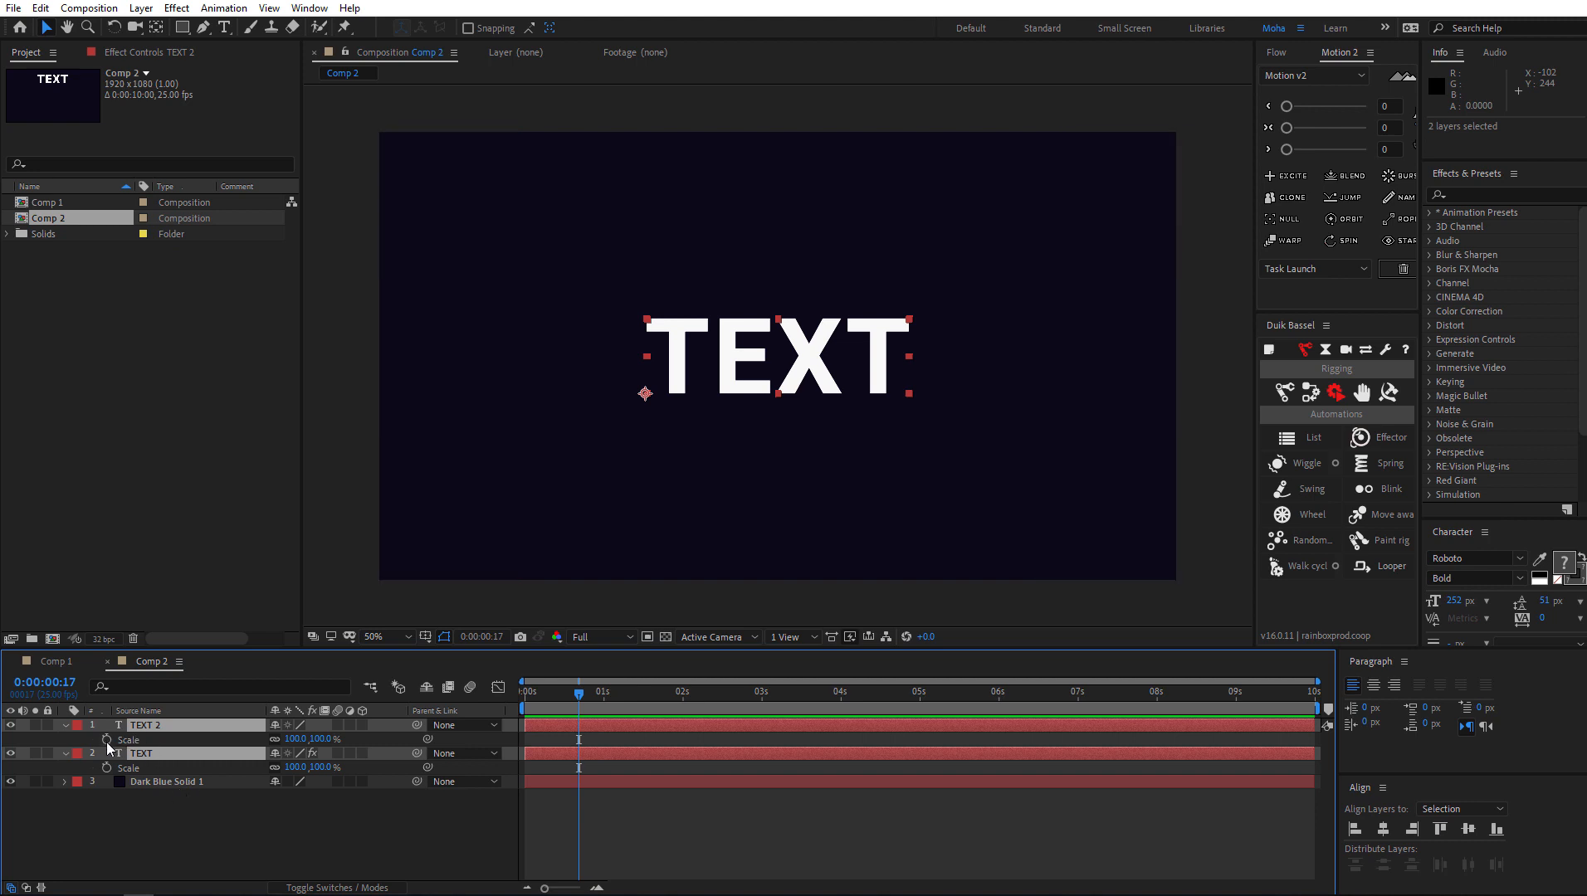
mouse_move(108, 741)
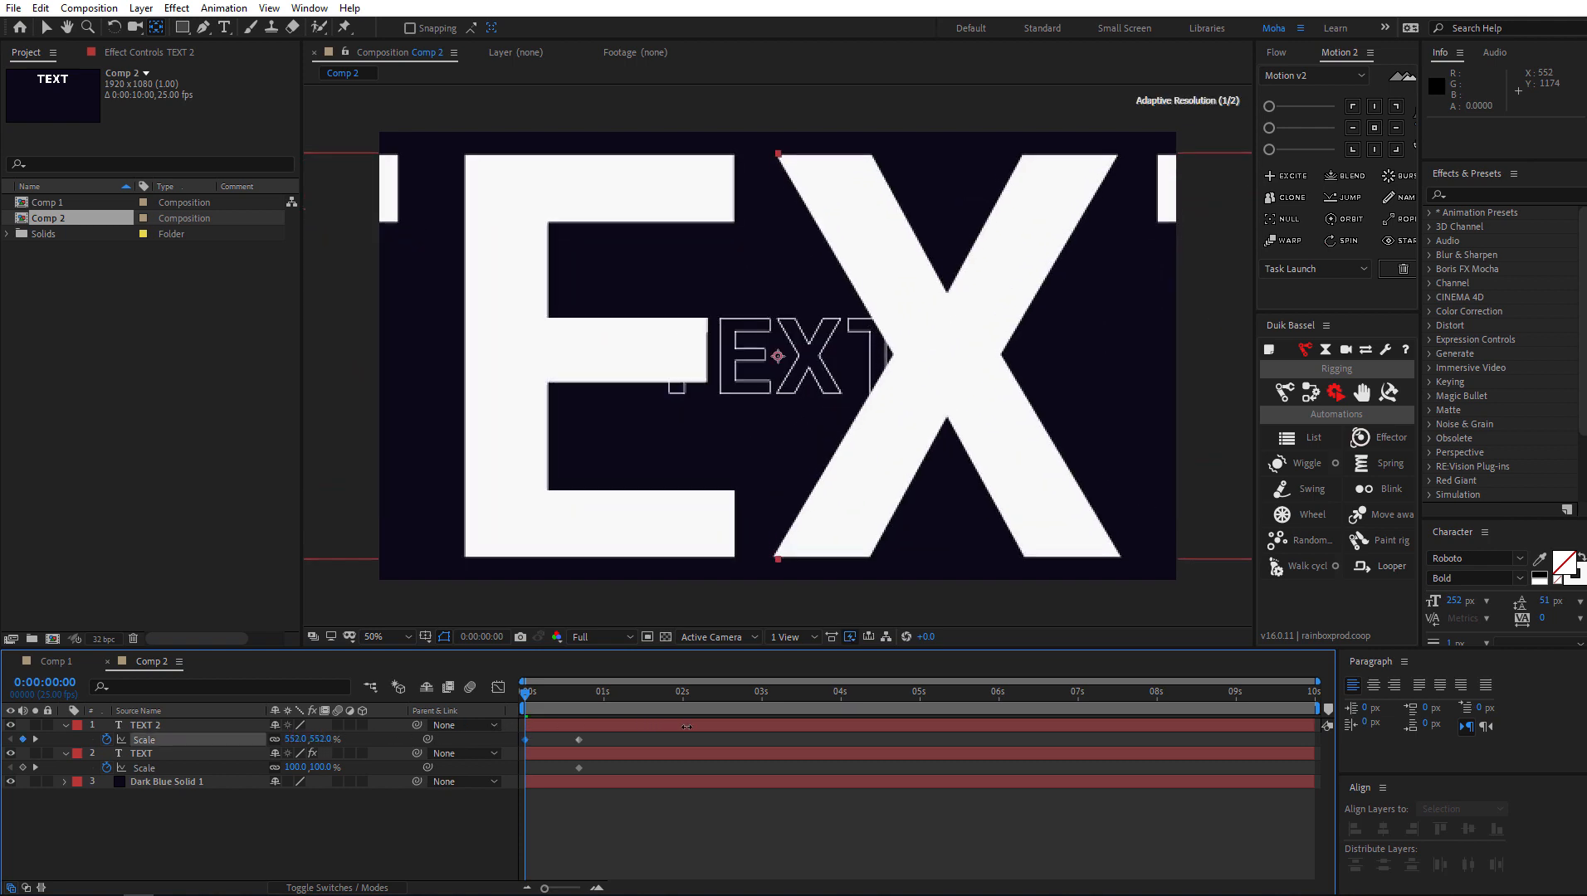
Keyframe Scale from 552% down to 100% on the text layers and preview the zoom
left_click(145, 725)
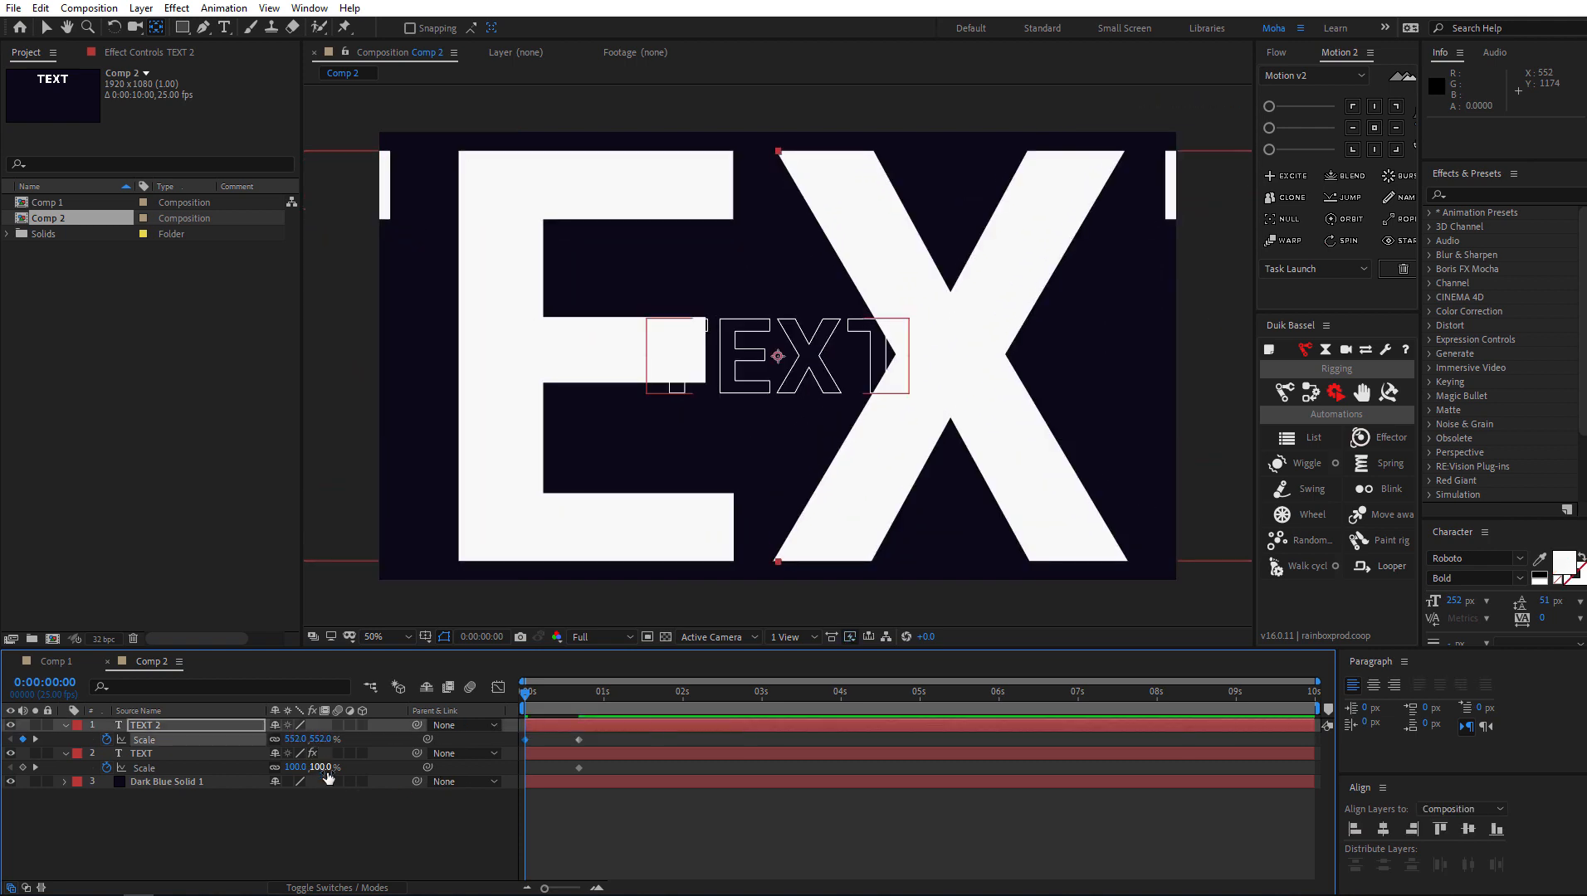
key("space")
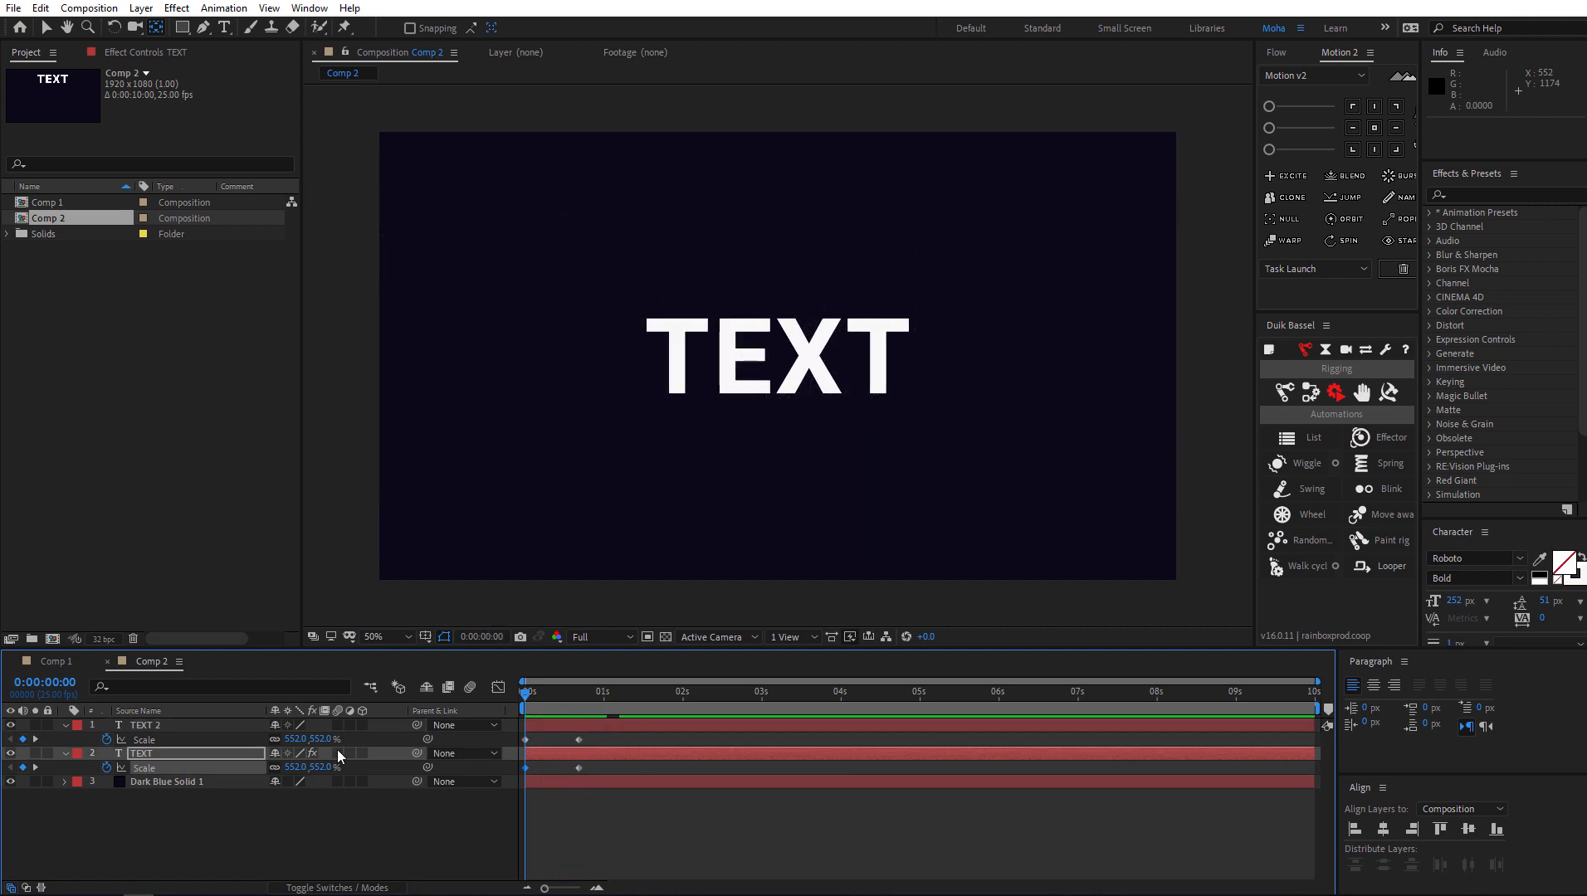
key("Space")
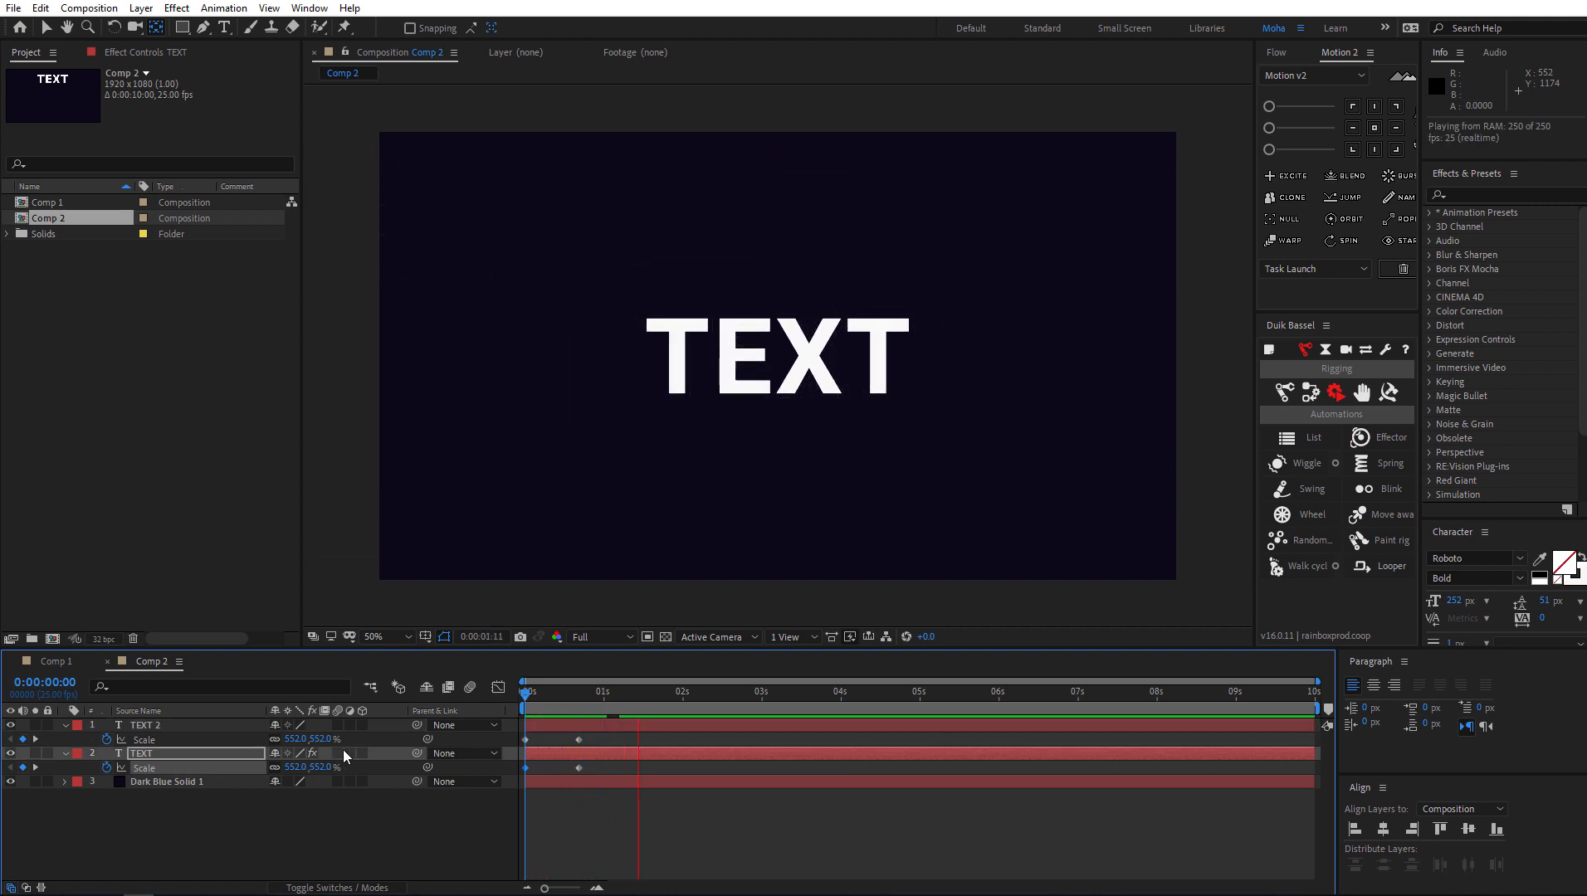
Return to the tutorial's YouTube page and skim its description
left_click(681, 692)
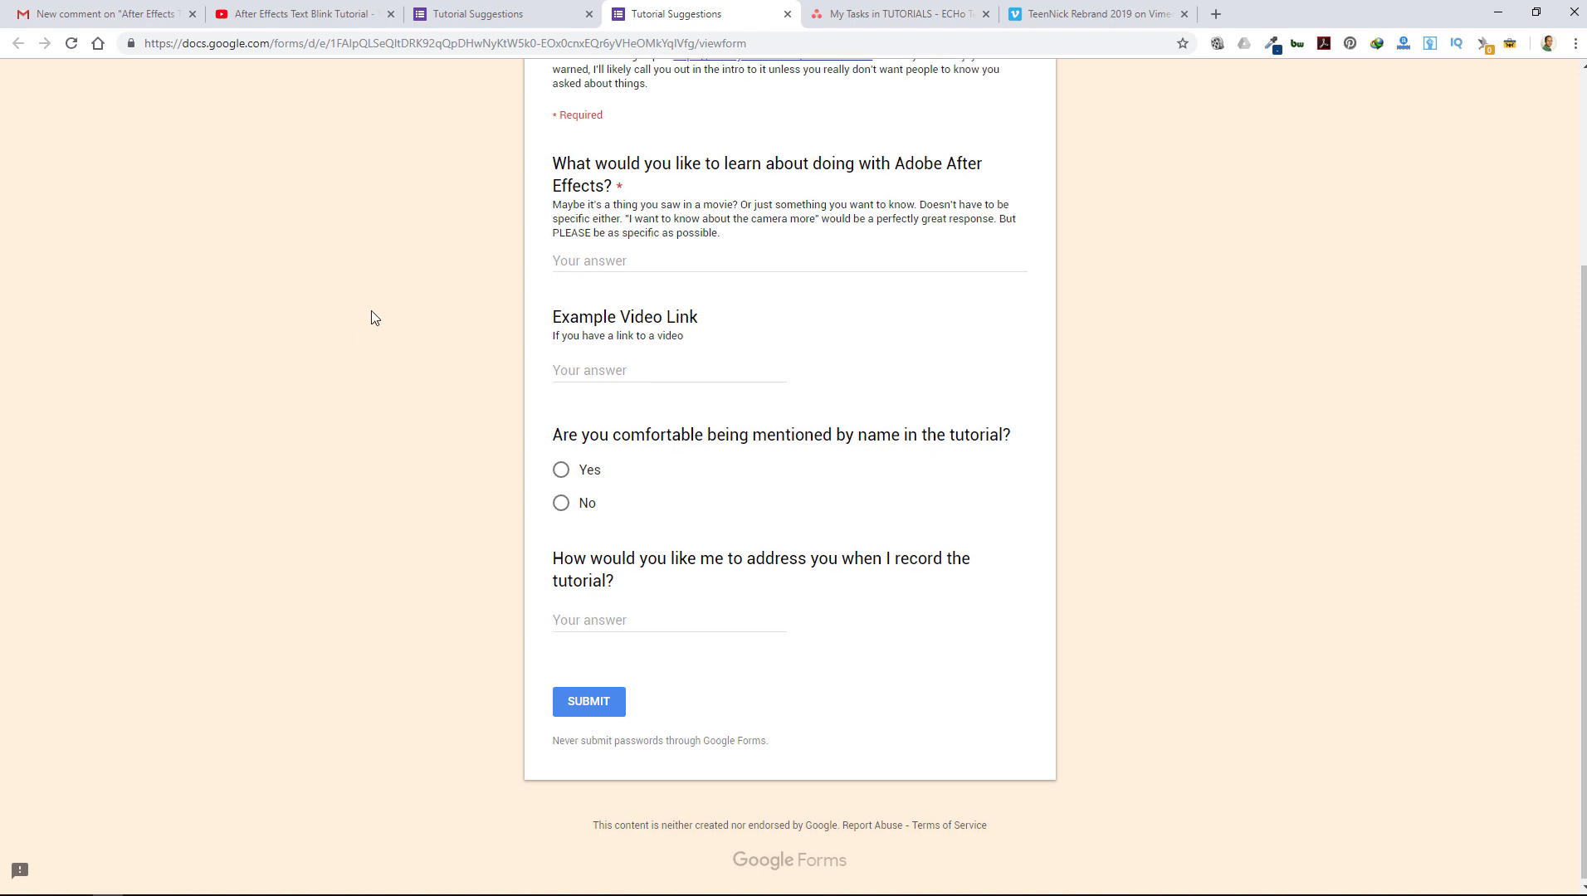
left_click(299, 13)
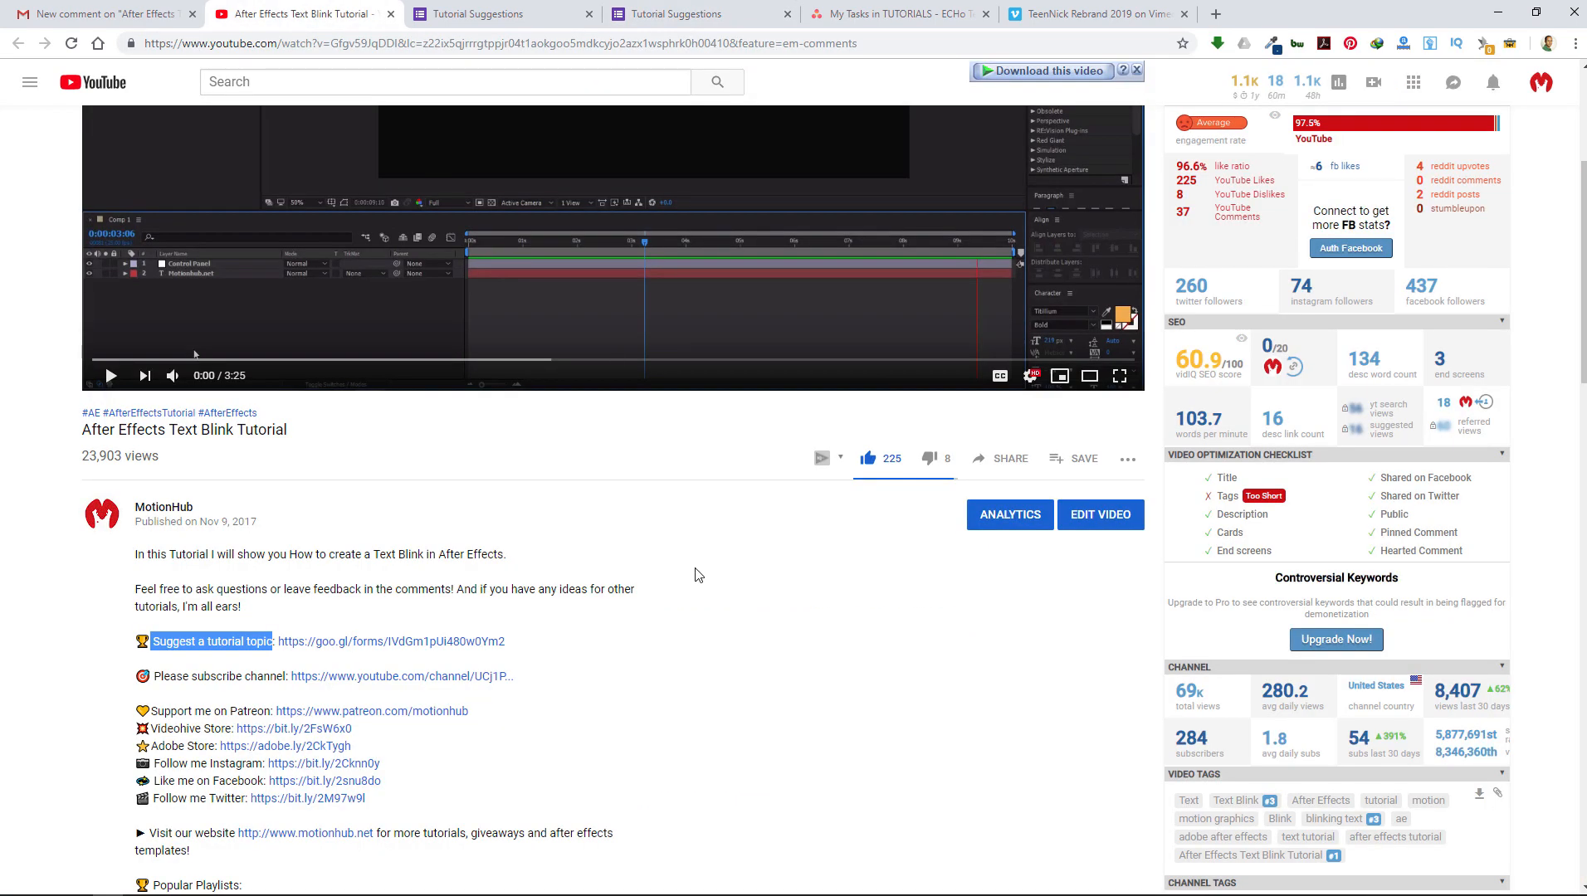
scroll("down", 3)
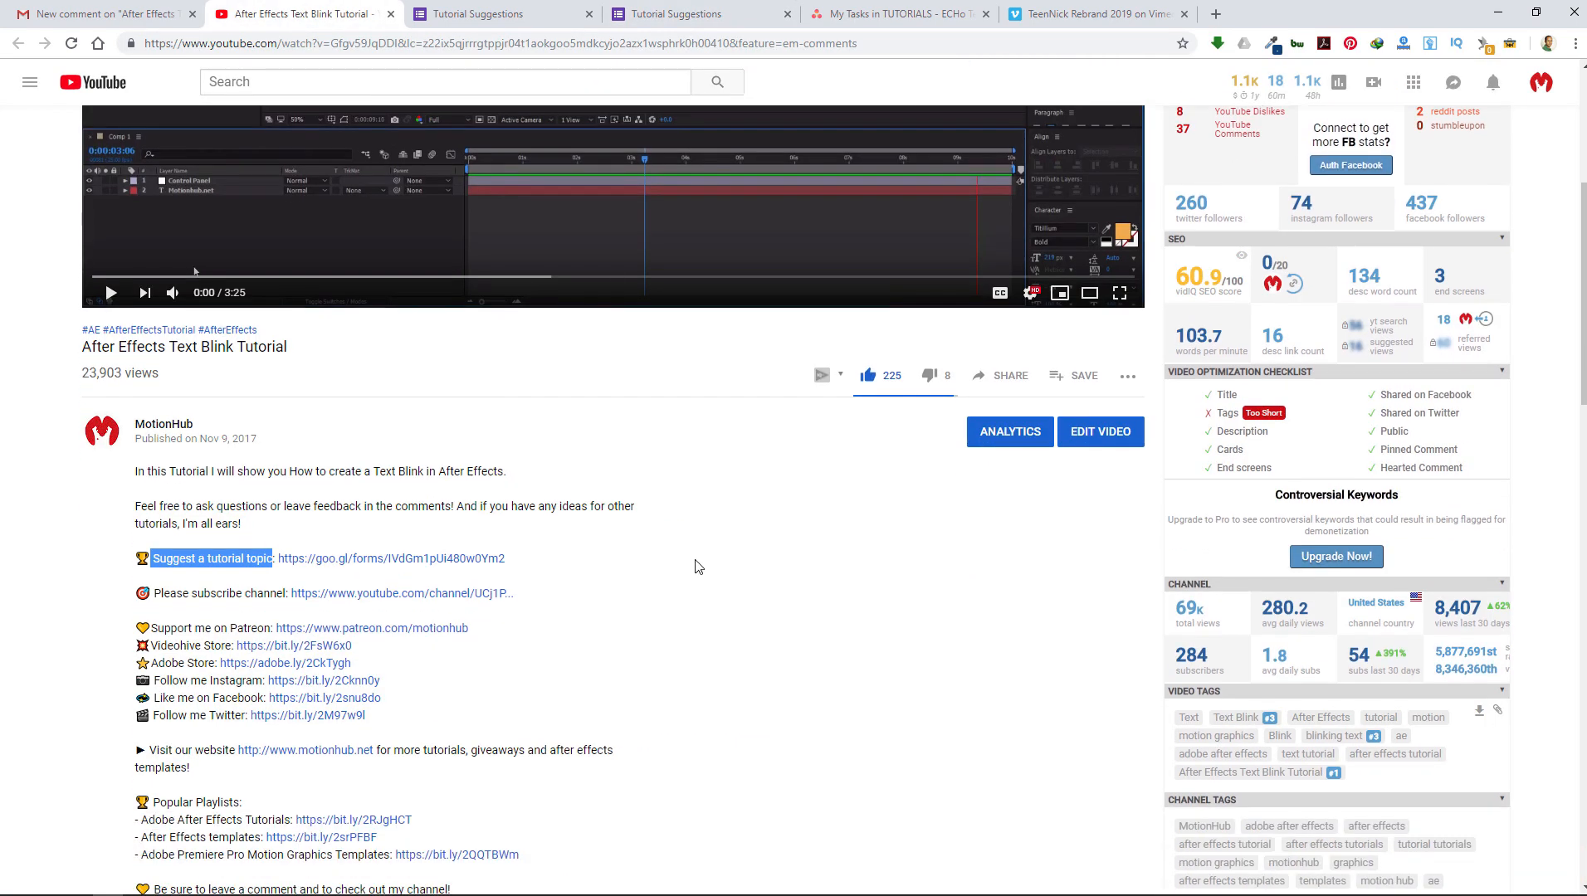
scroll("up", 3)
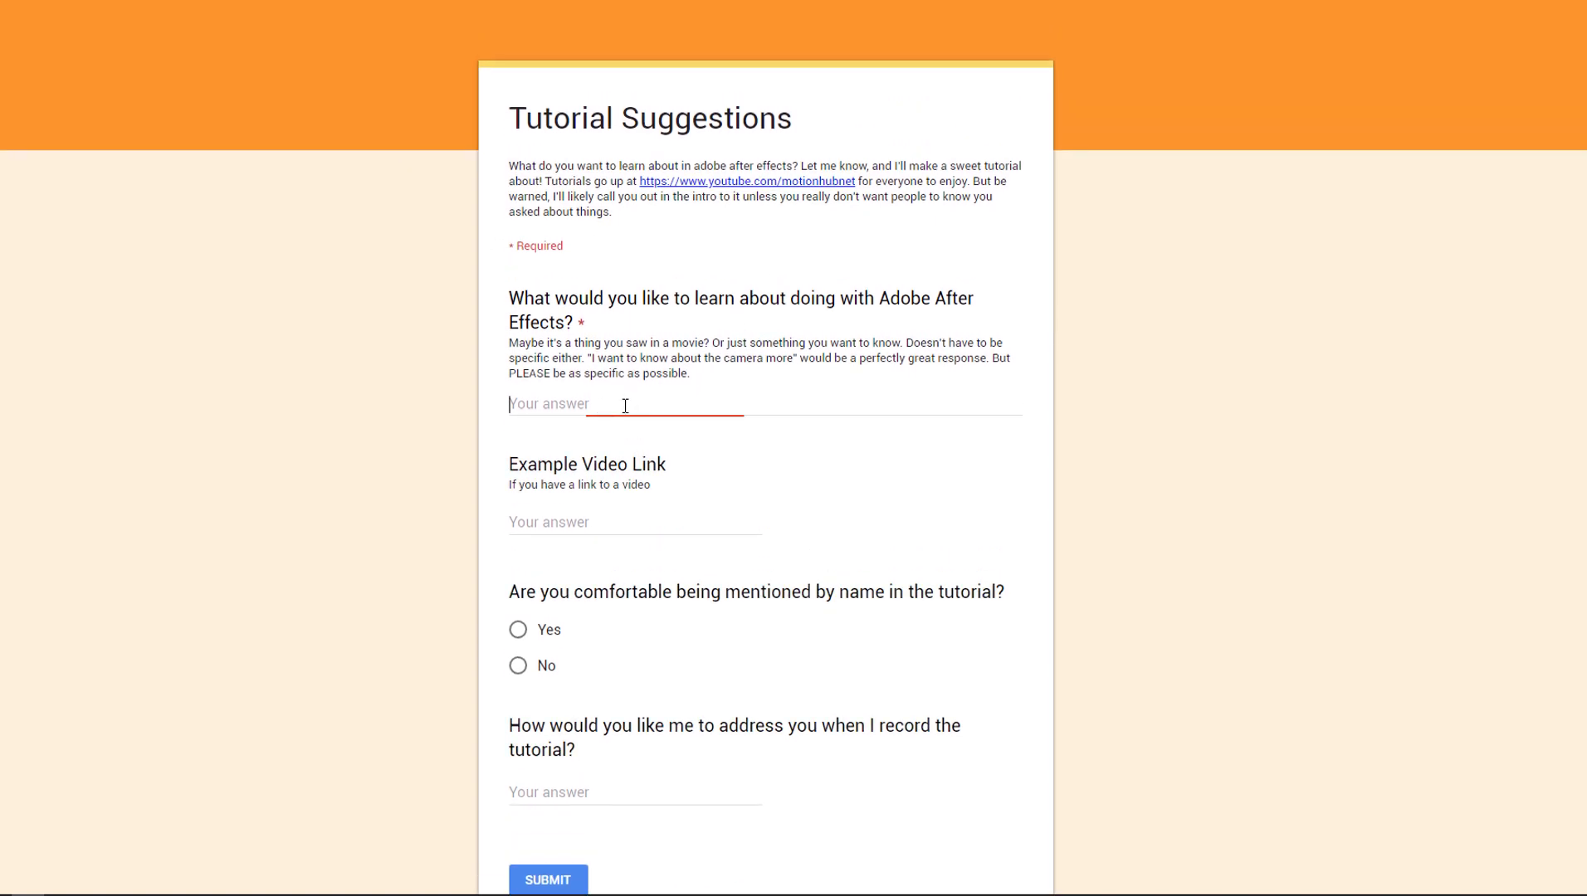
View the Tutorial Suggestions form, then go to the MotionHub channel home page
left_click(663, 404)
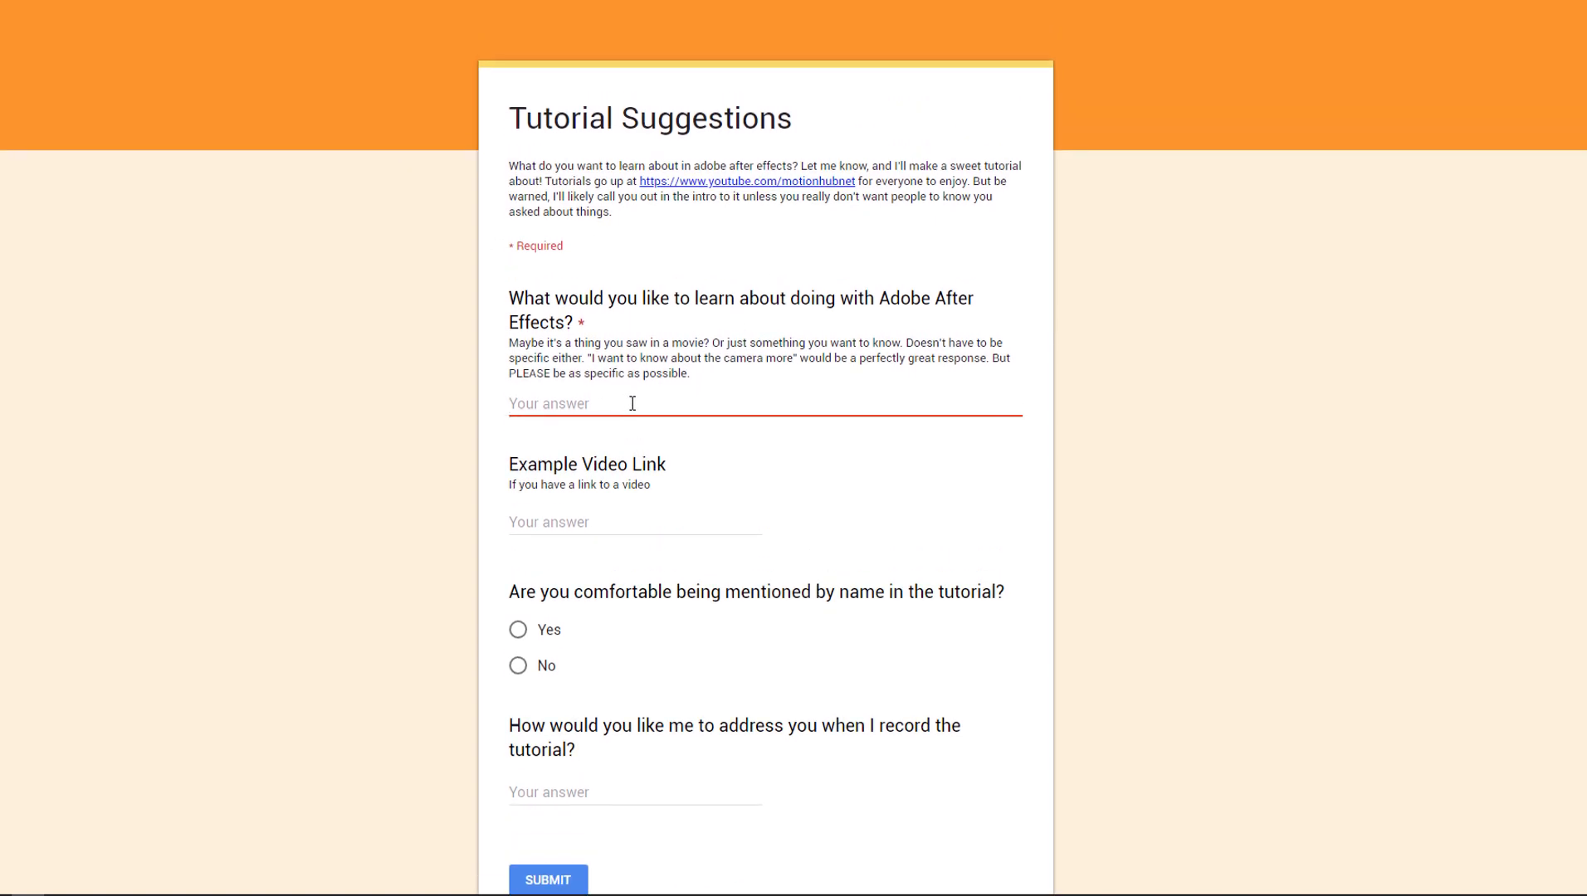
left_click(747, 180)
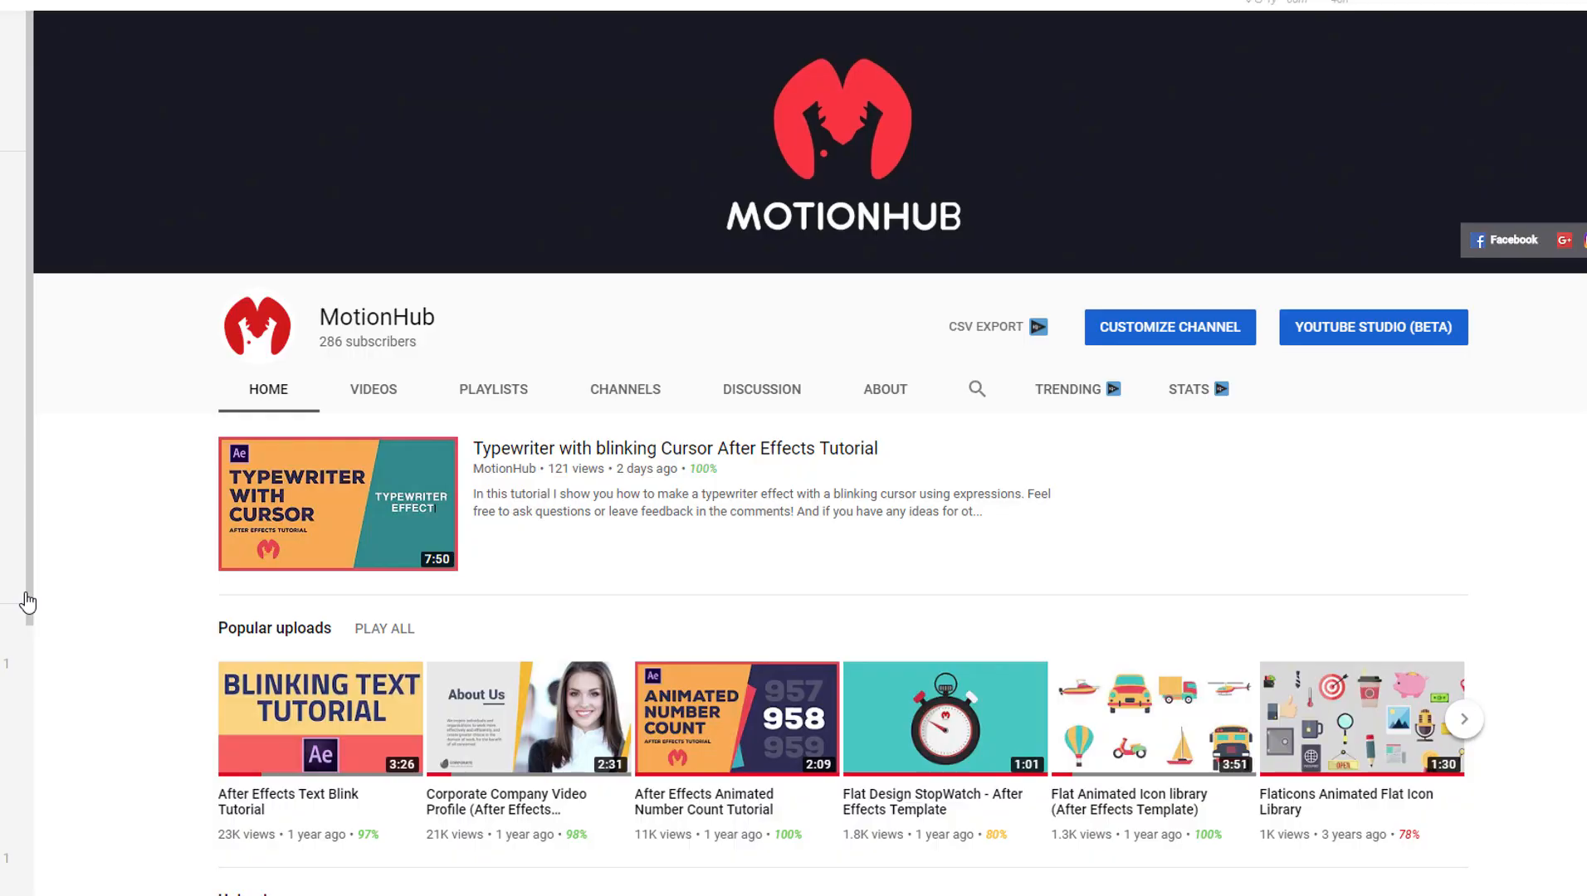